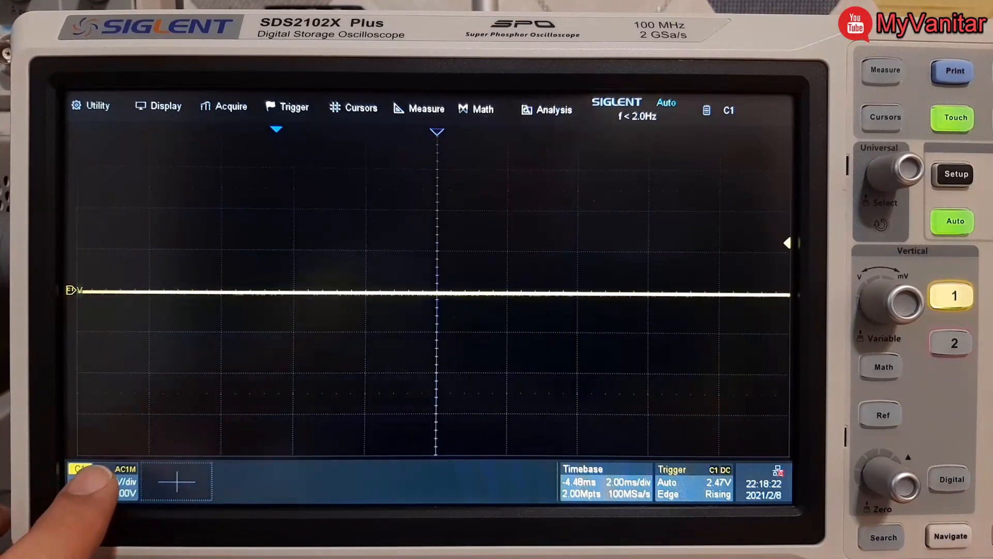
# Step: Switch channel 1 coupling to DC and set the trigger mode to Normal
pyautogui.click(85, 472)
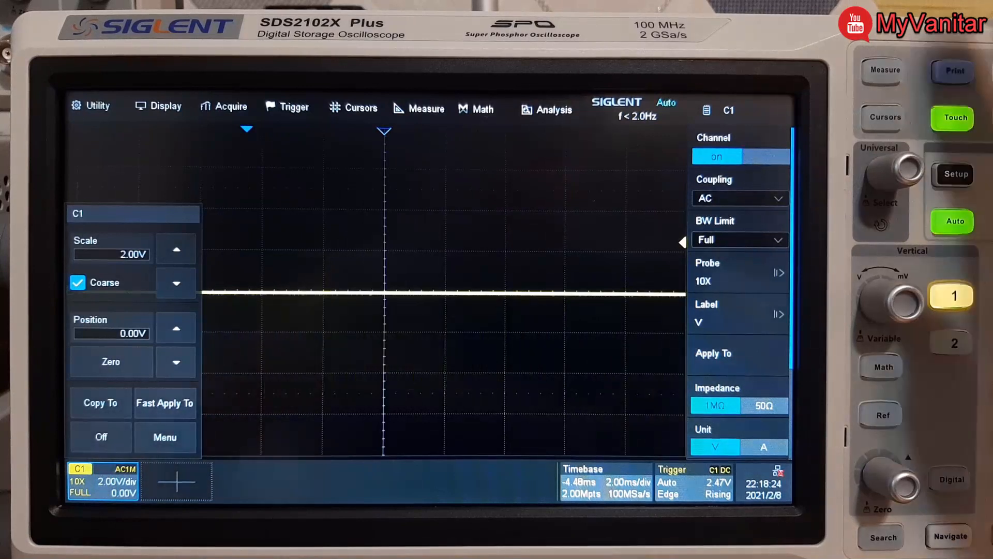
pyautogui.click(739, 197)
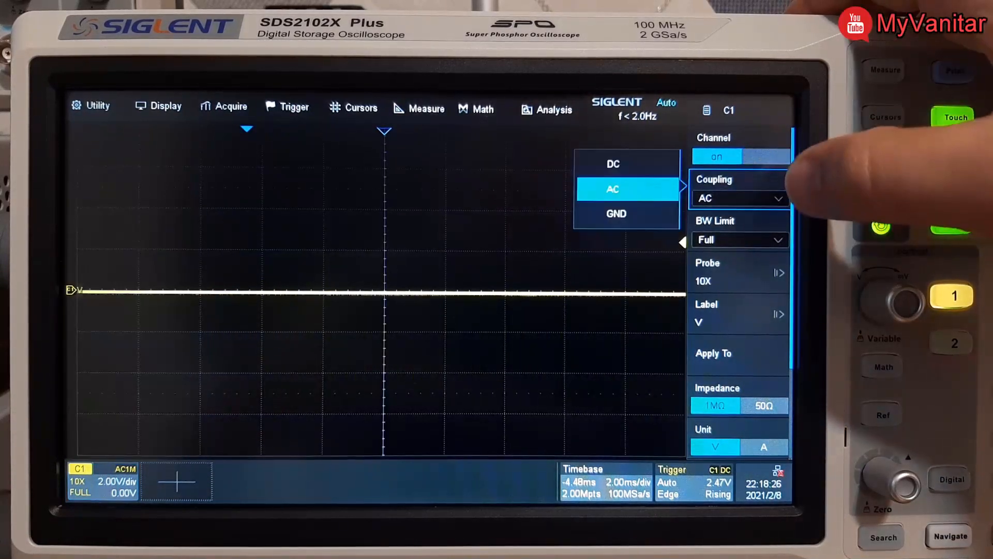
pyautogui.click(612, 163)
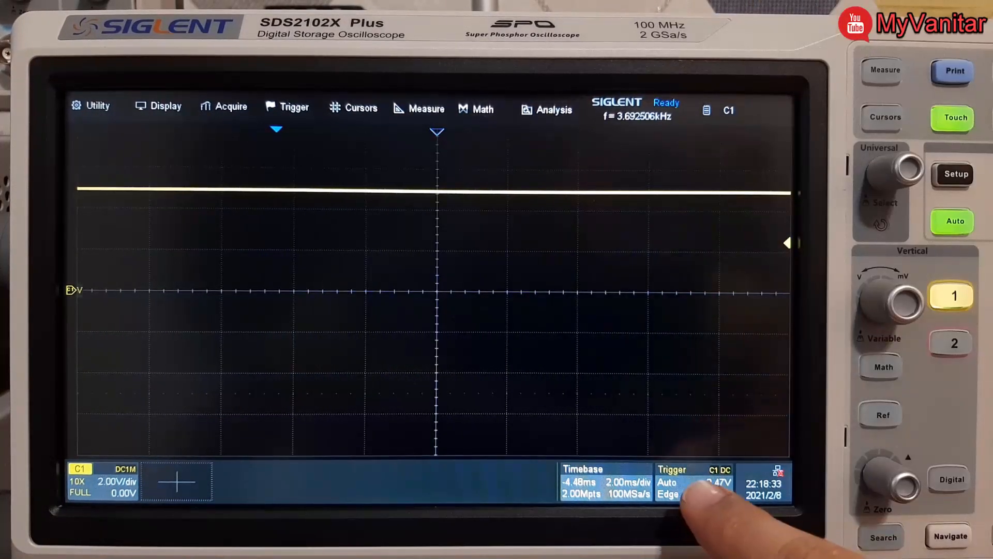
pyautogui.click(694, 482)
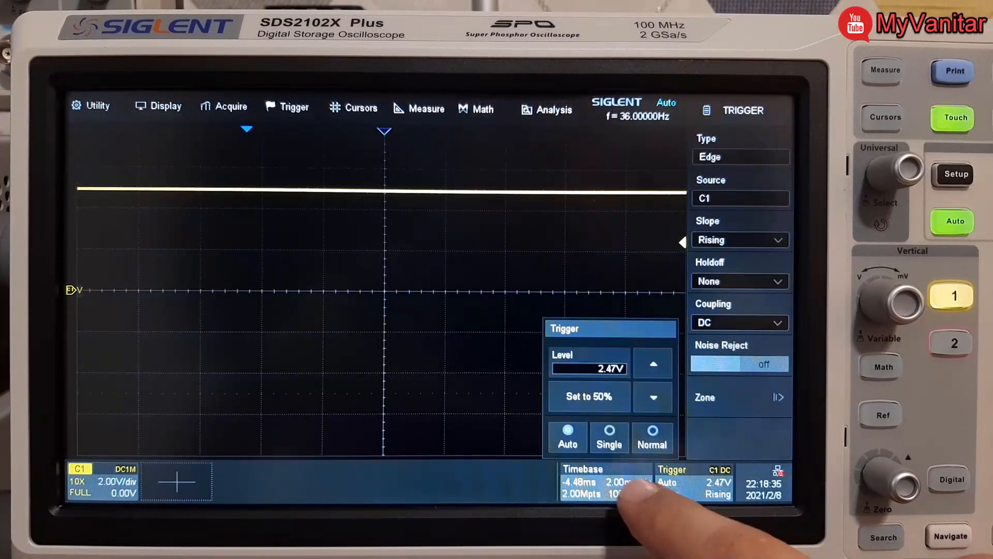
pyautogui.click(651, 438)
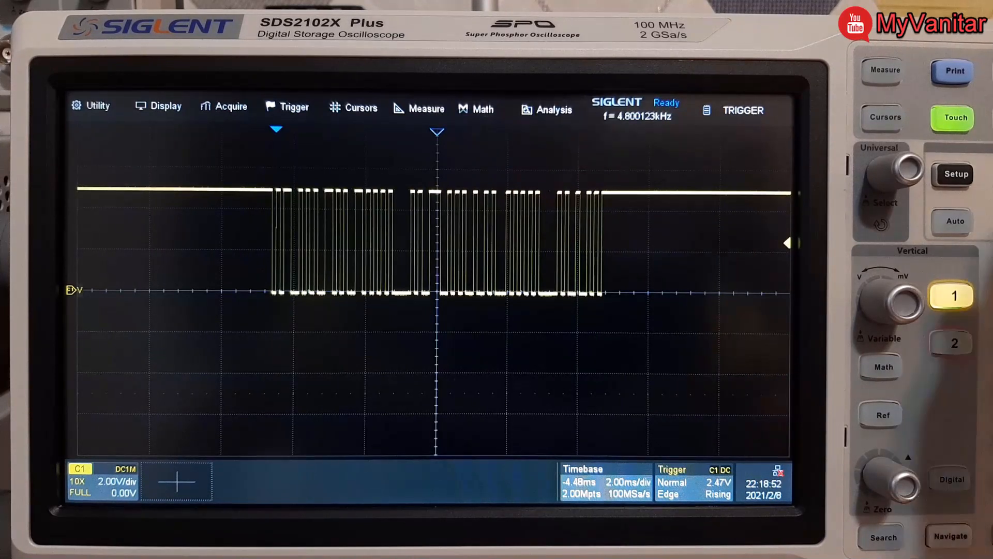
# Step: Turn on bus 1 decoding with UART as the bus protocol
pyautogui.click(553, 109)
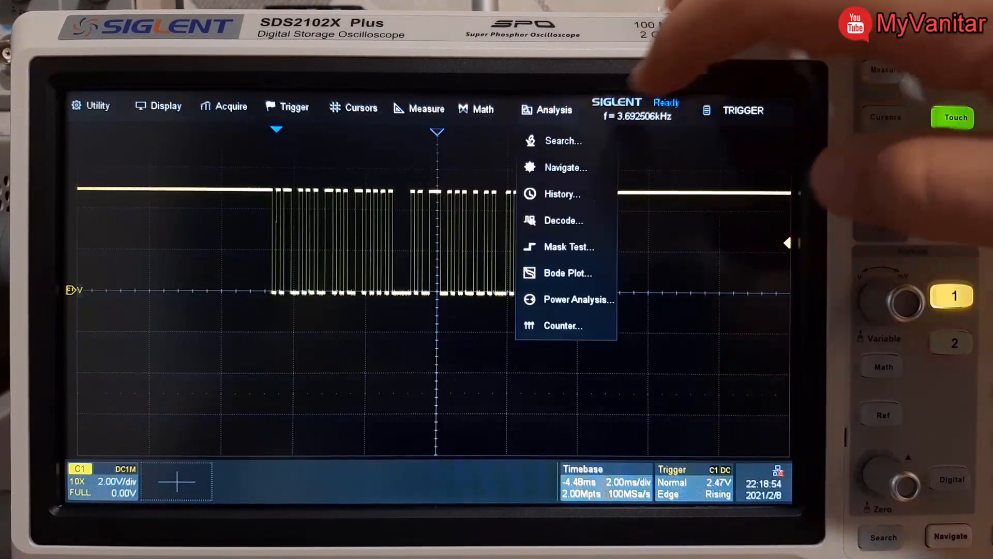
pyautogui.click(563, 220)
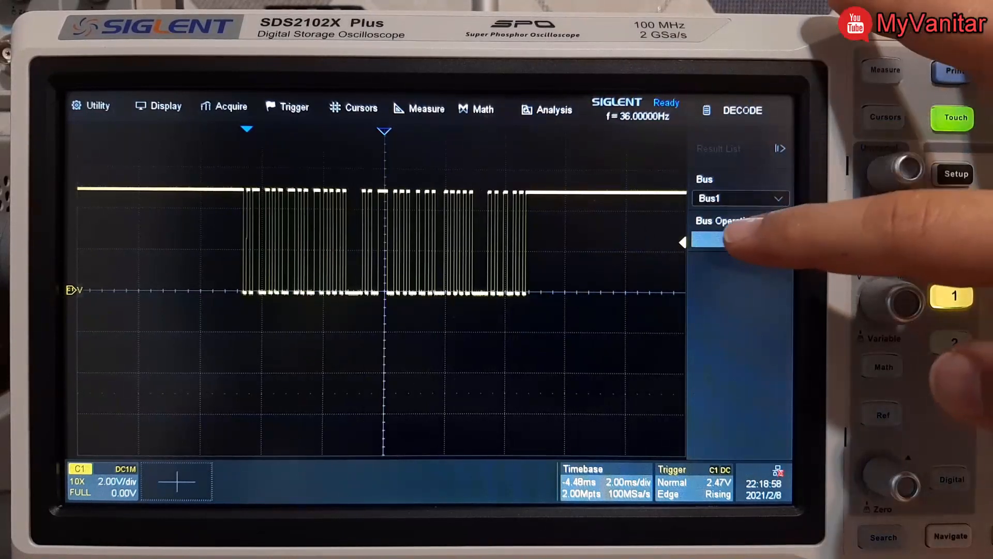
pyautogui.click(740, 239)
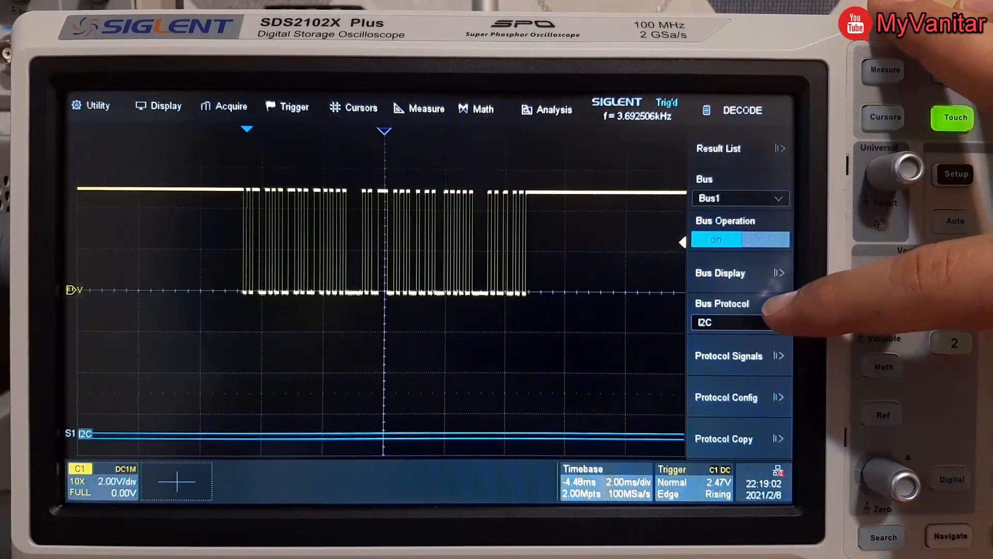
pyautogui.click(740, 322)
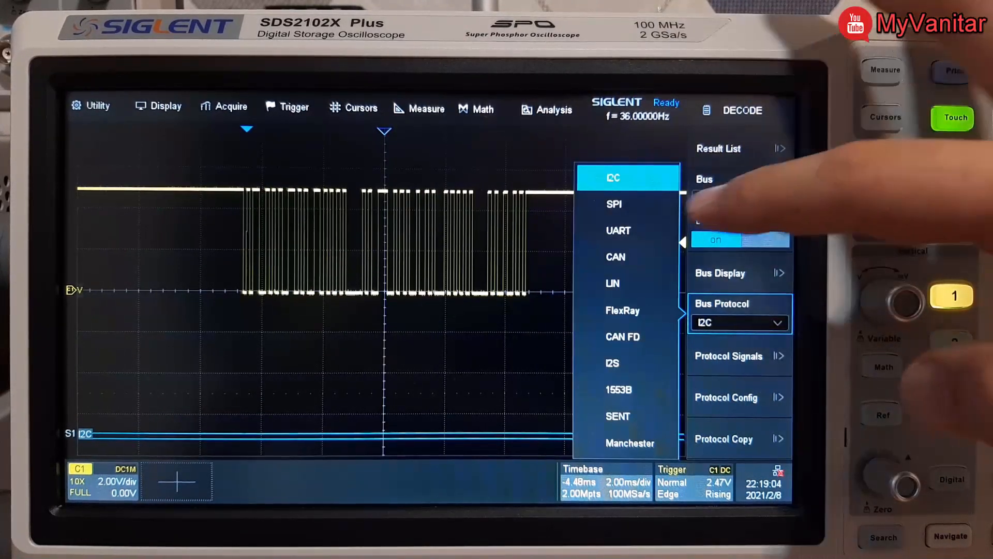
pyautogui.click(618, 229)
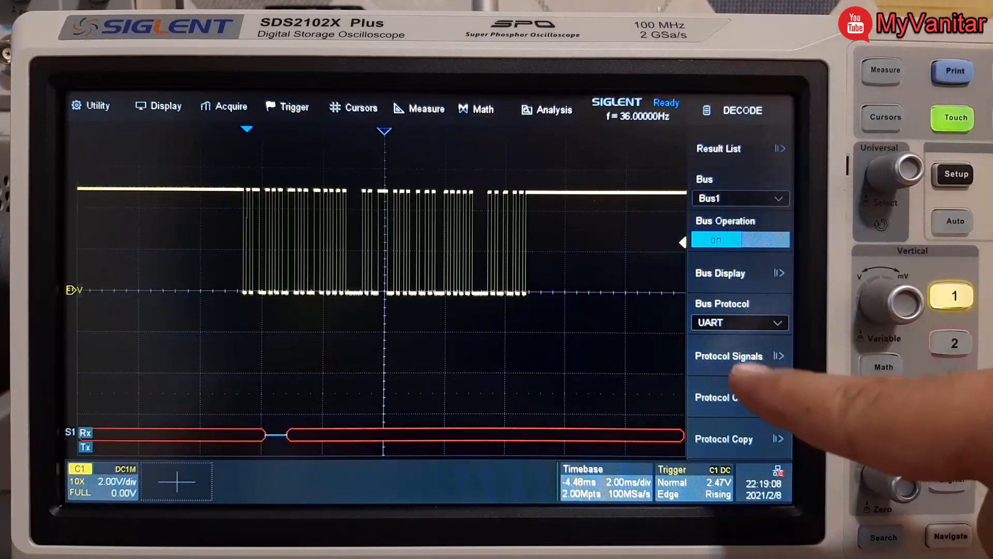
# Step: Check the UART protocol signals and set the baud rate to 9600 bit/s
pyautogui.click(729, 356)
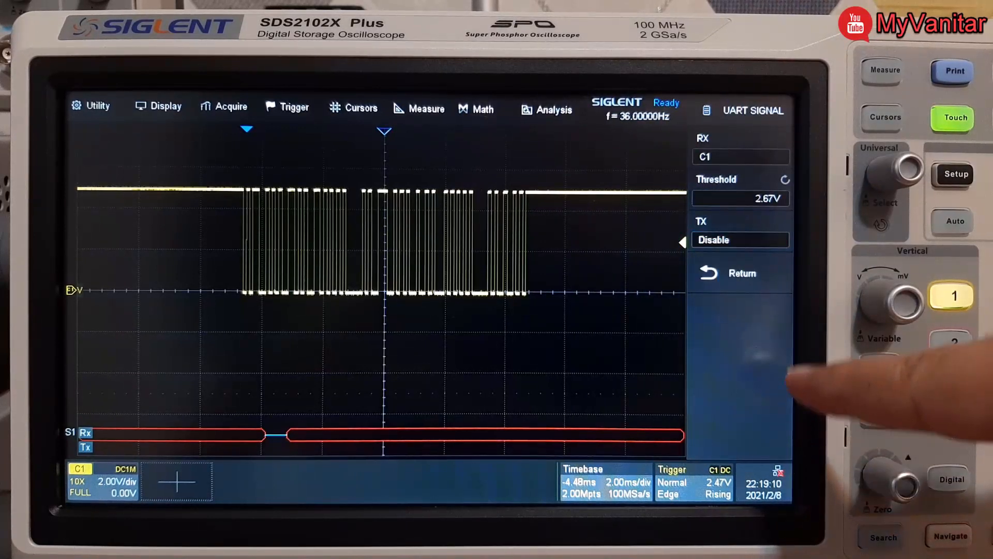
pyautogui.click(740, 156)
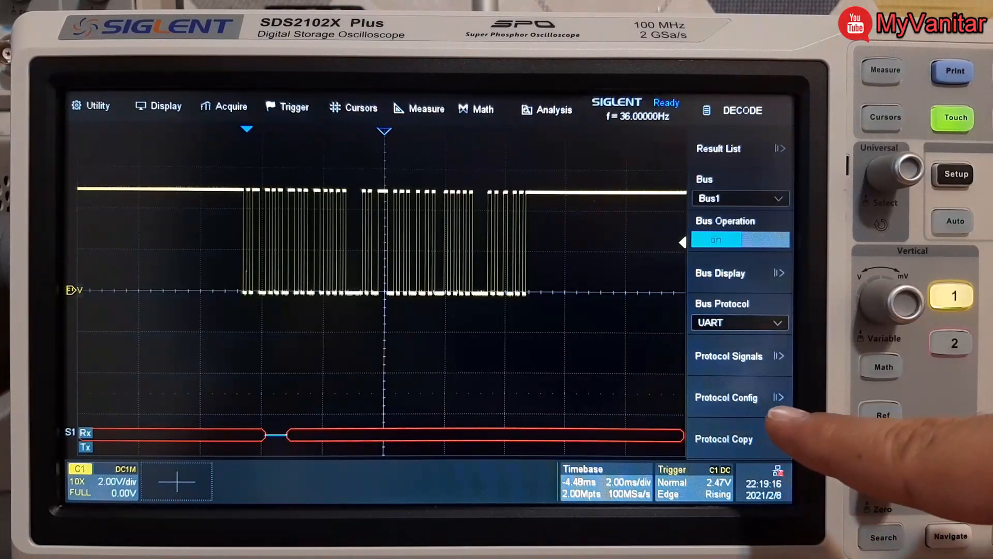
pyautogui.click(726, 398)
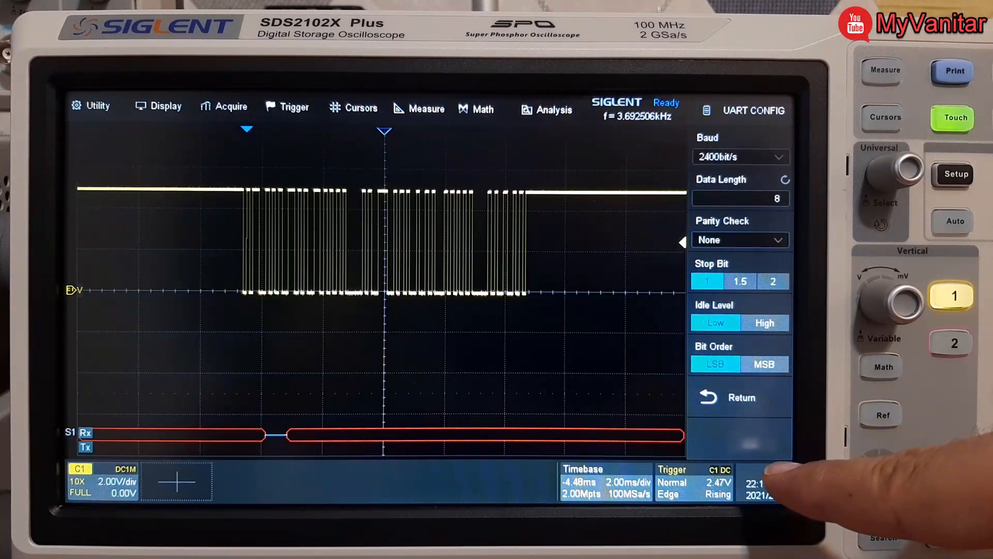
pyautogui.click(740, 156)
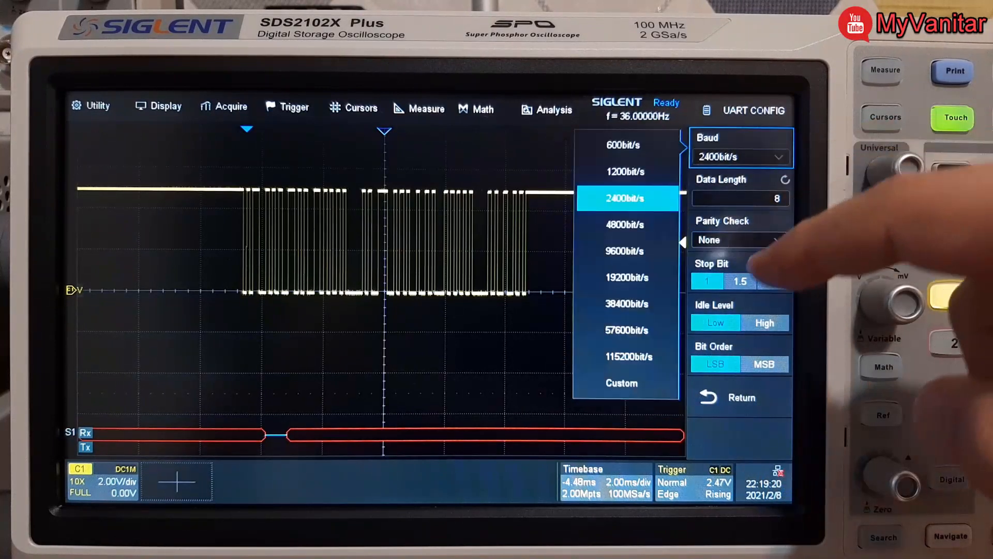
pyautogui.click(626, 250)
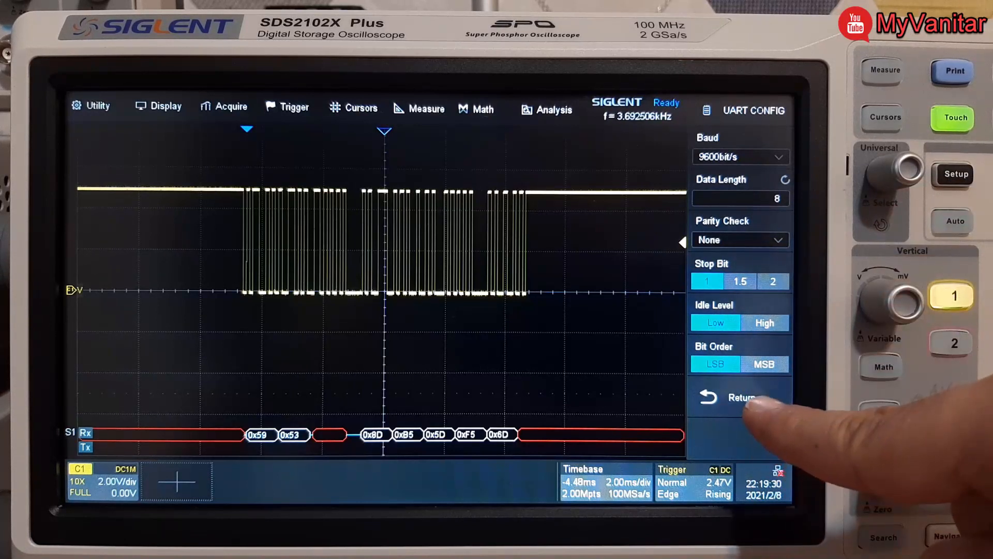
# Step: Change the decoded bus display format from Hex to ASCII, then close the Analysis menu
pyautogui.click(739, 398)
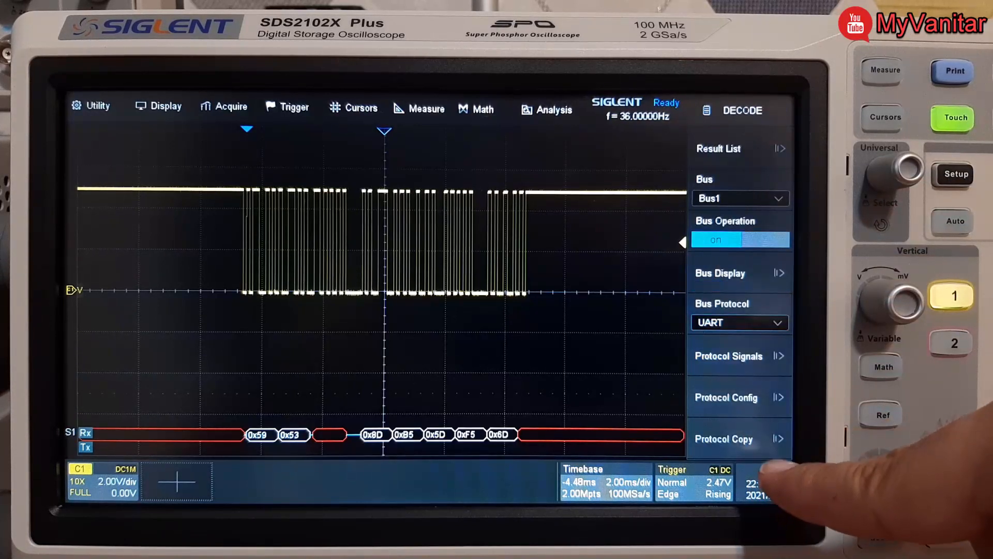
pyautogui.click(739, 273)
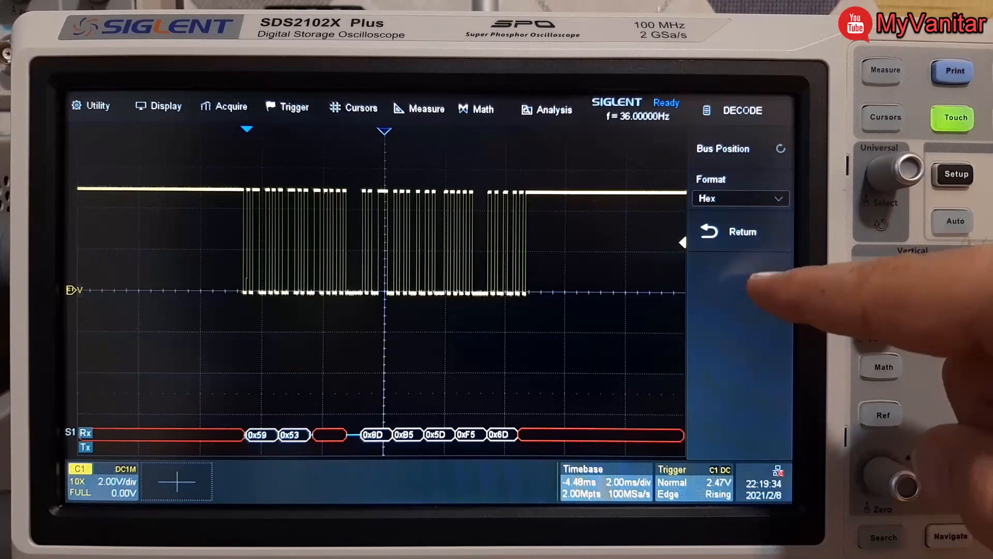
pyautogui.click(740, 197)
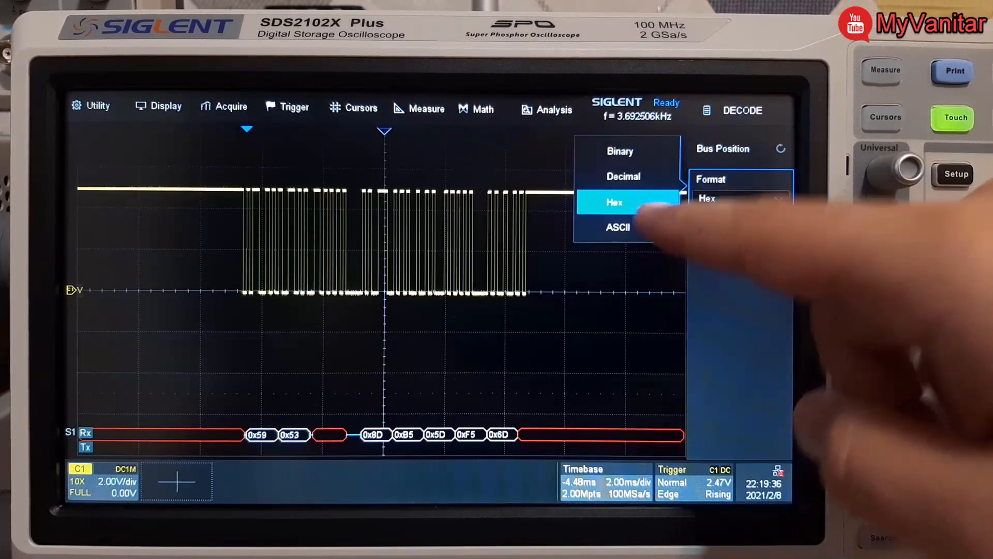
pyautogui.click(618, 226)
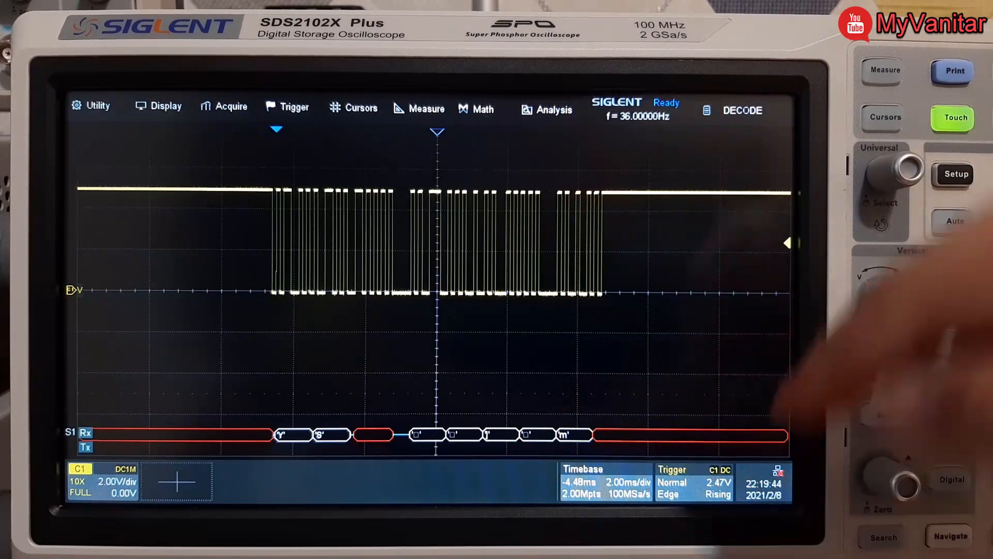
pyautogui.click(546, 110)
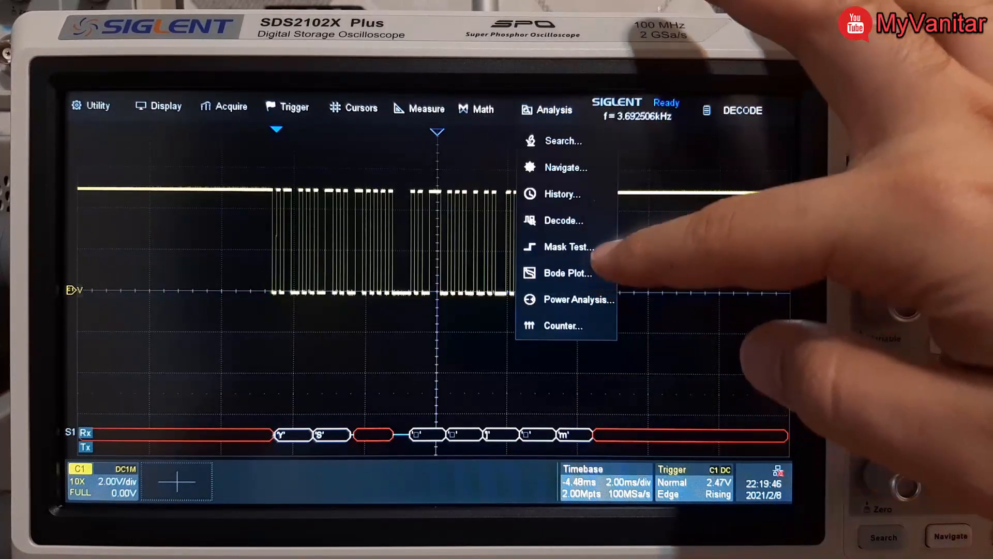
pyautogui.click(564, 220)
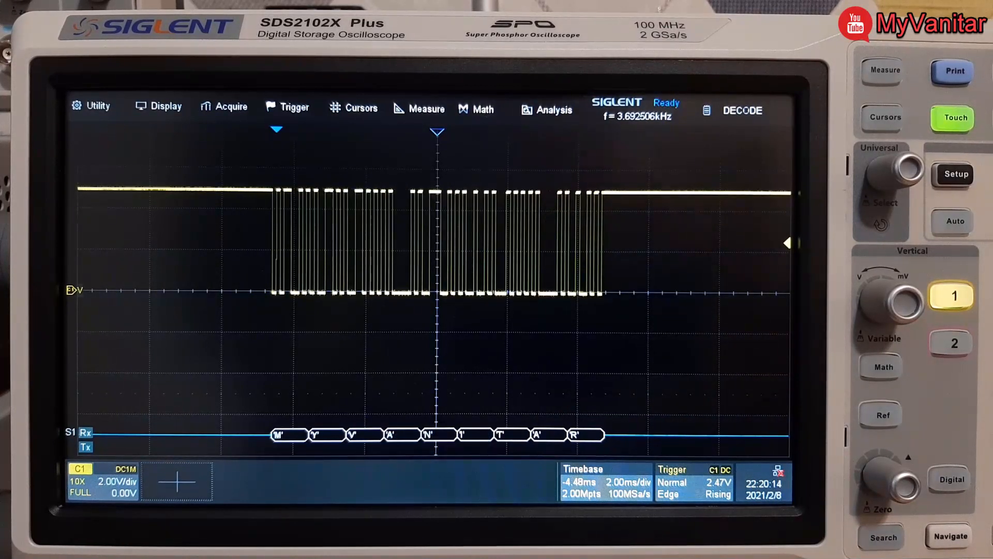
# Step: Show the Decode Result List table with Display set to Bus1
pyautogui.click(553, 109)
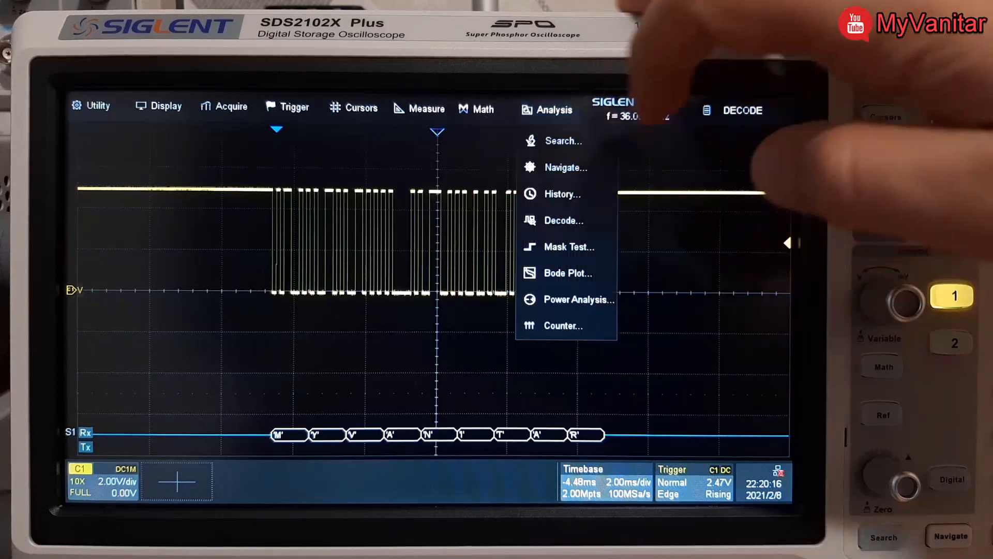
pyautogui.click(562, 220)
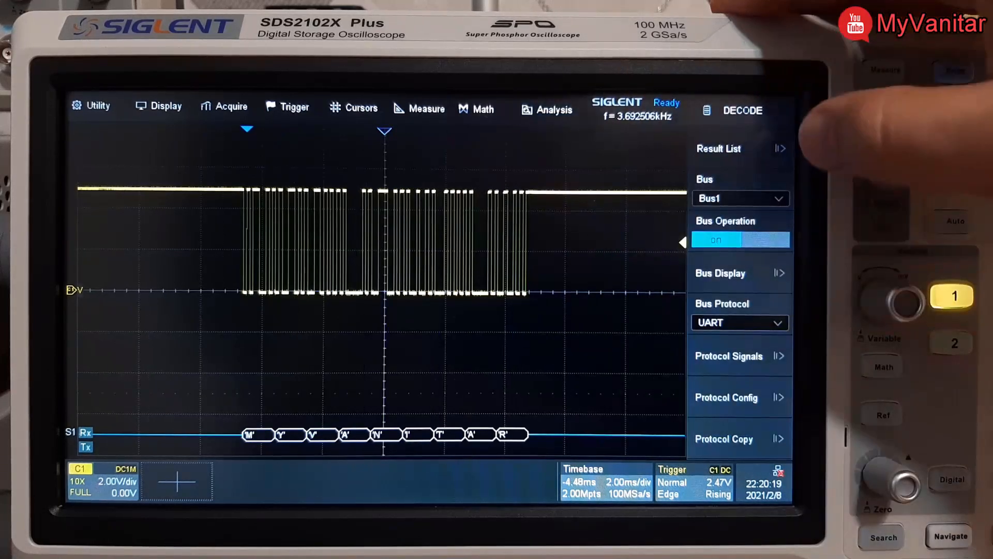
pyautogui.click(719, 148)
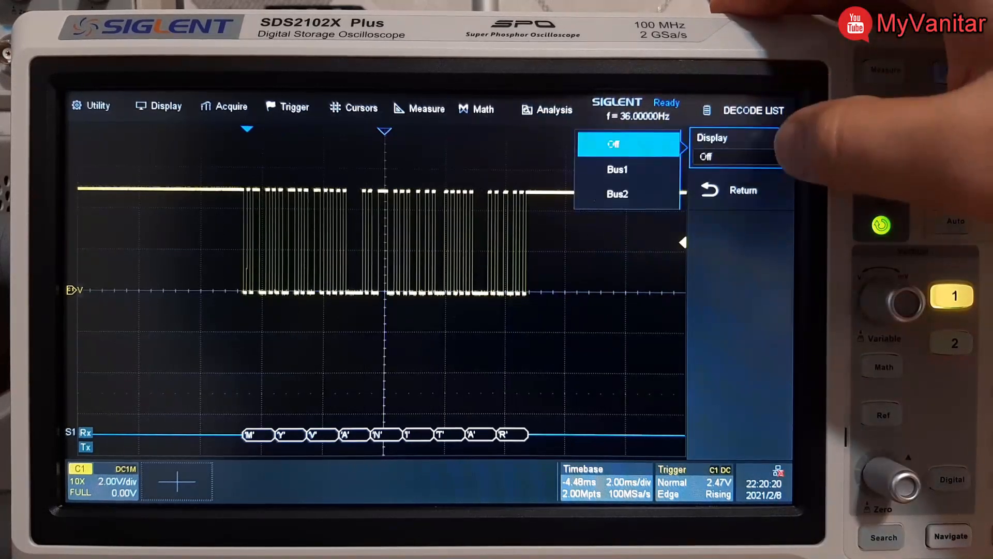
pyautogui.click(616, 169)
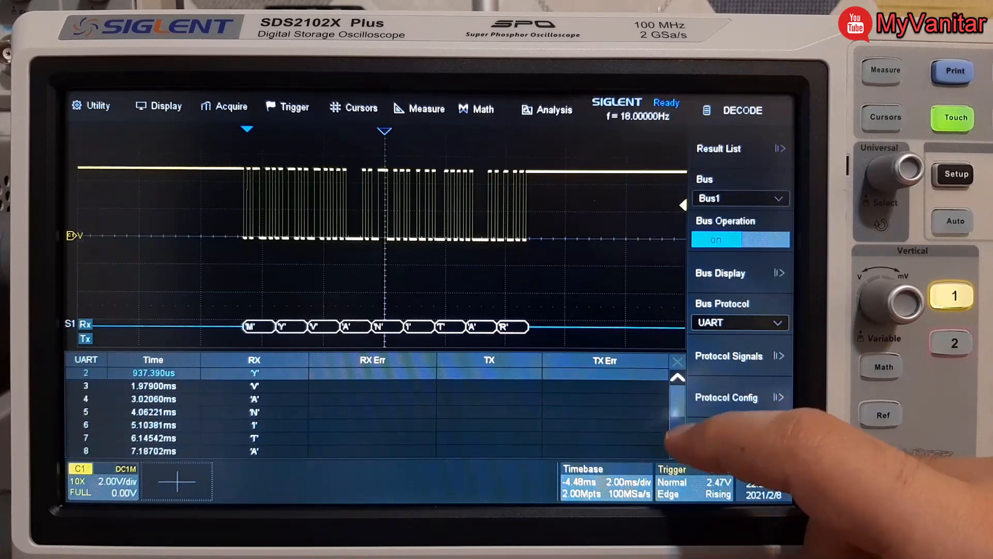
pyautogui.scroll(-3)
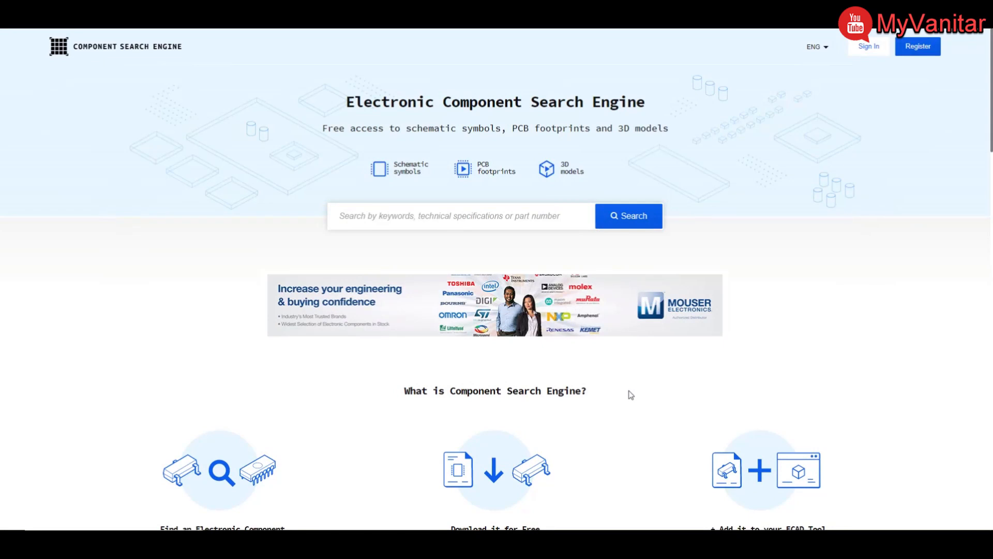
pyautogui.moveTo(444, 265)
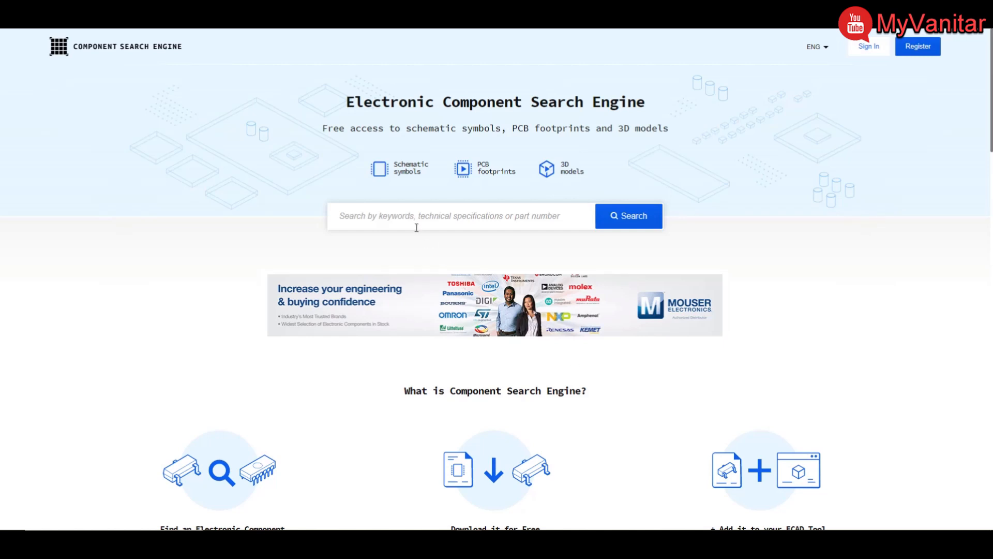
# Step: Search the home page for part number MCP2200
pyautogui.click(450, 215)
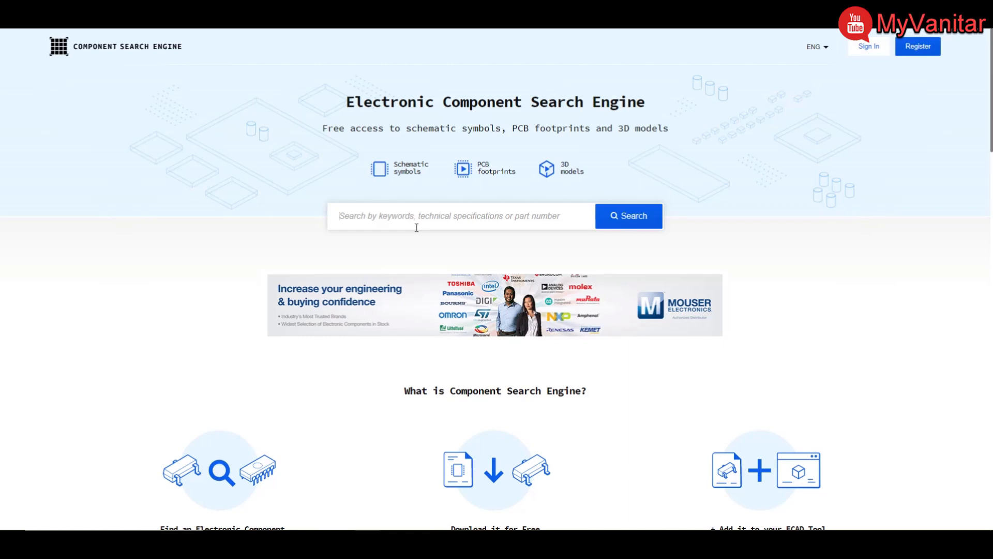
pyautogui.click(450, 216)
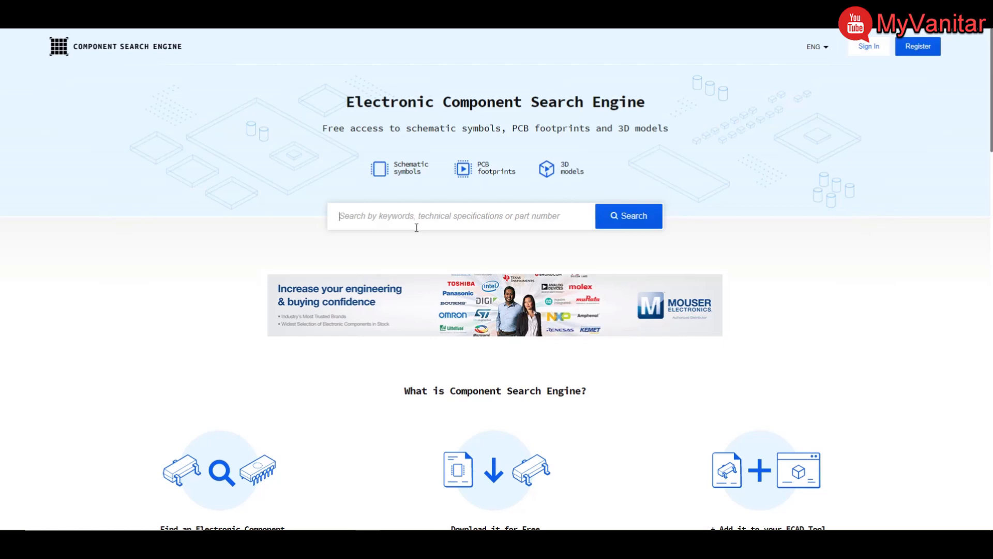
pyautogui.write('MCP2200')
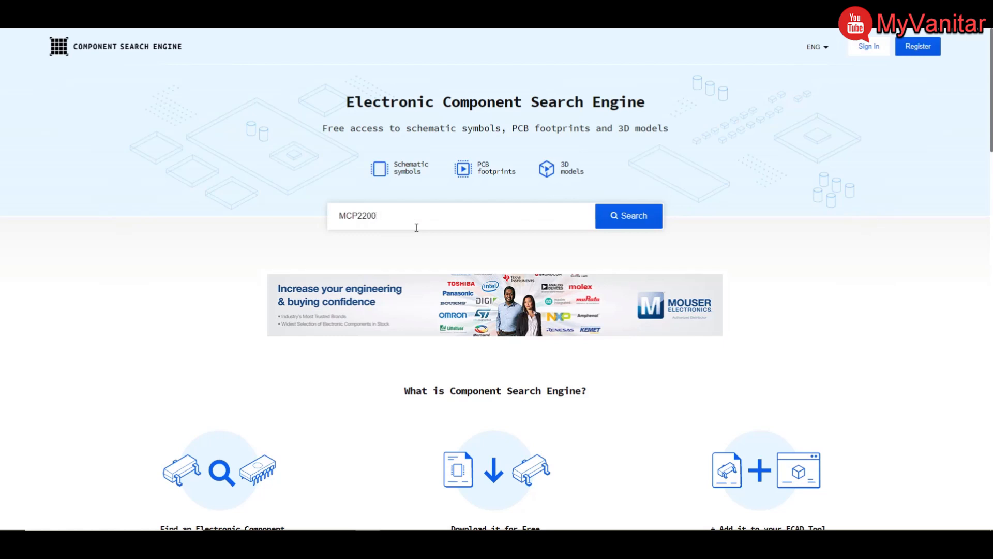
pyautogui.click(628, 217)
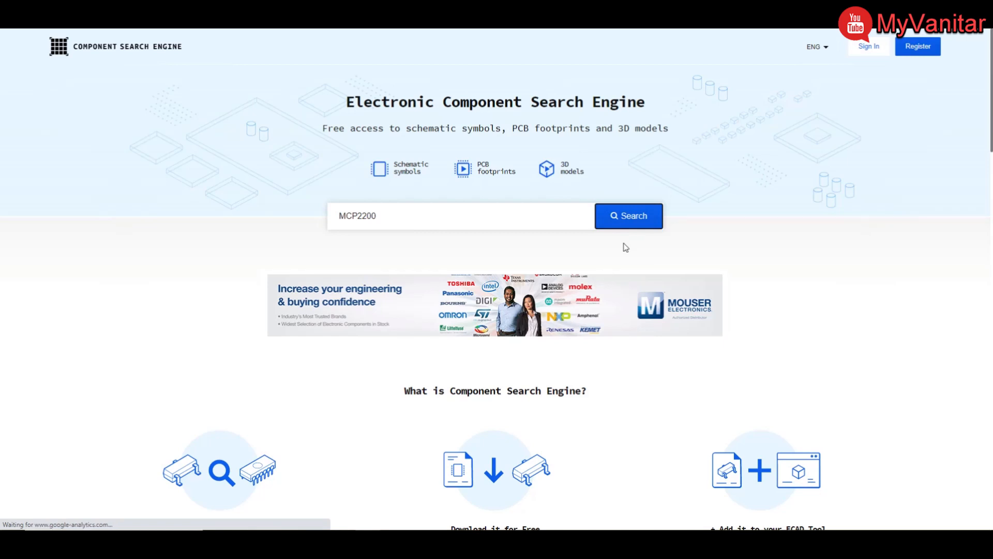
pyautogui.click(627, 215)
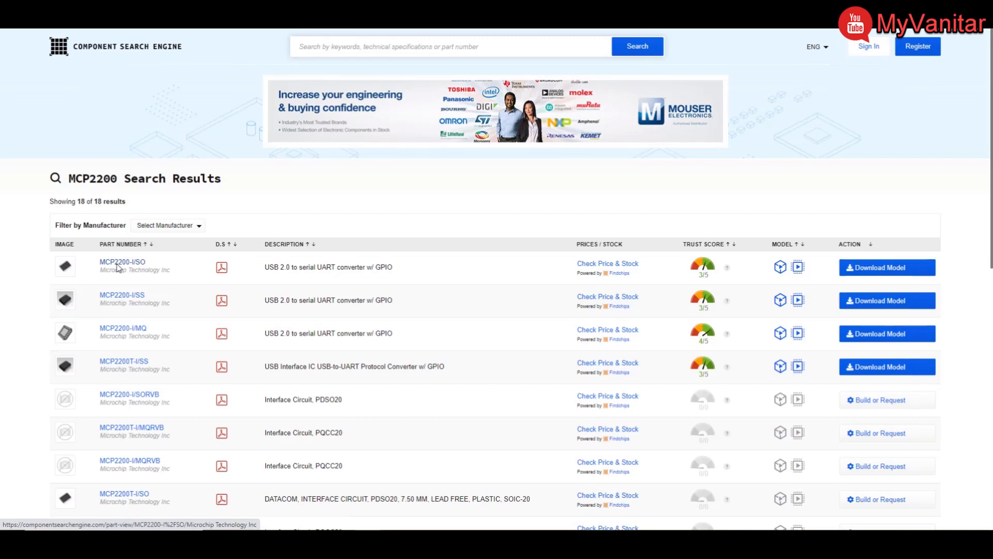
# Step: Open the MCP2200-I/SO detail page and enlarge its PCB footprint preview
pyautogui.click(121, 262)
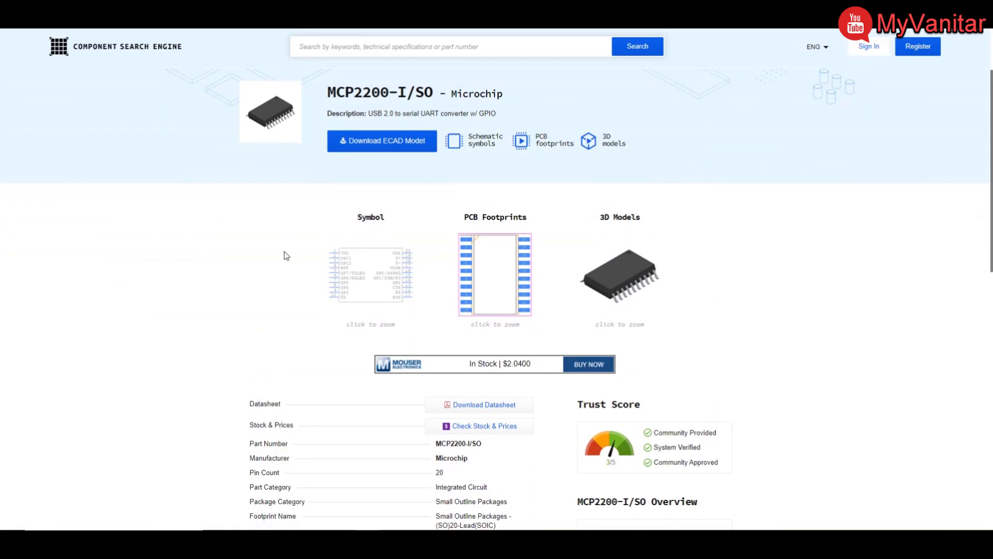
pyautogui.moveTo(311, 254)
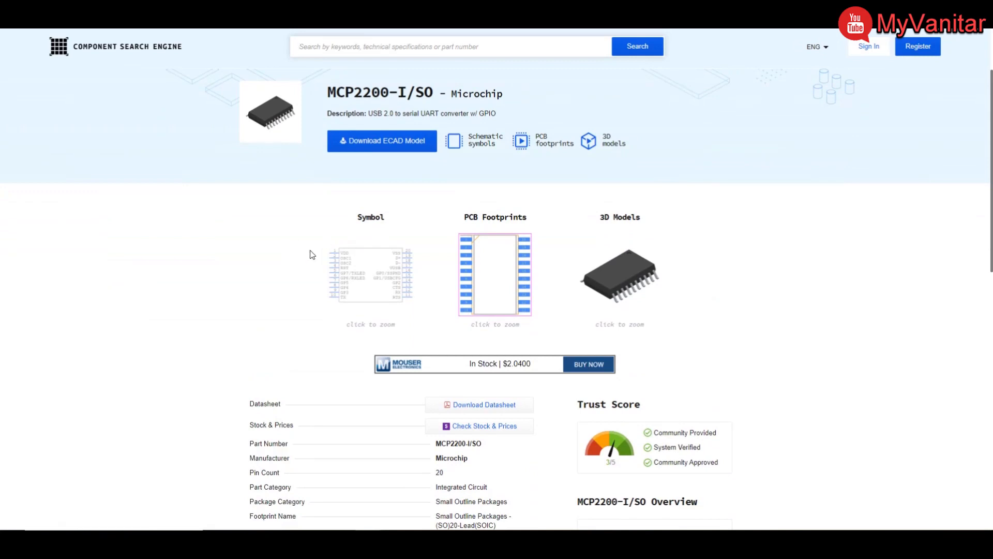
pyautogui.click(370, 273)
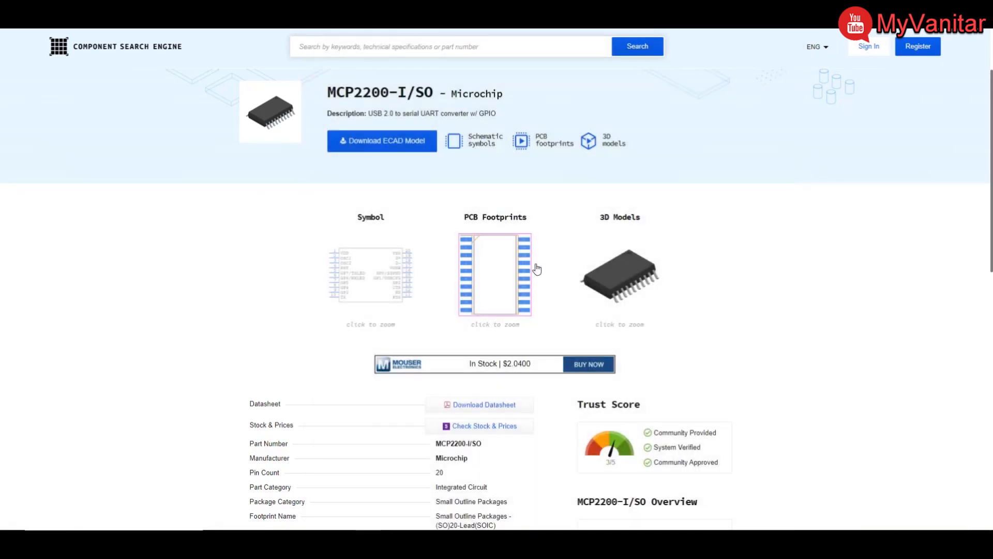
pyautogui.click(494, 274)
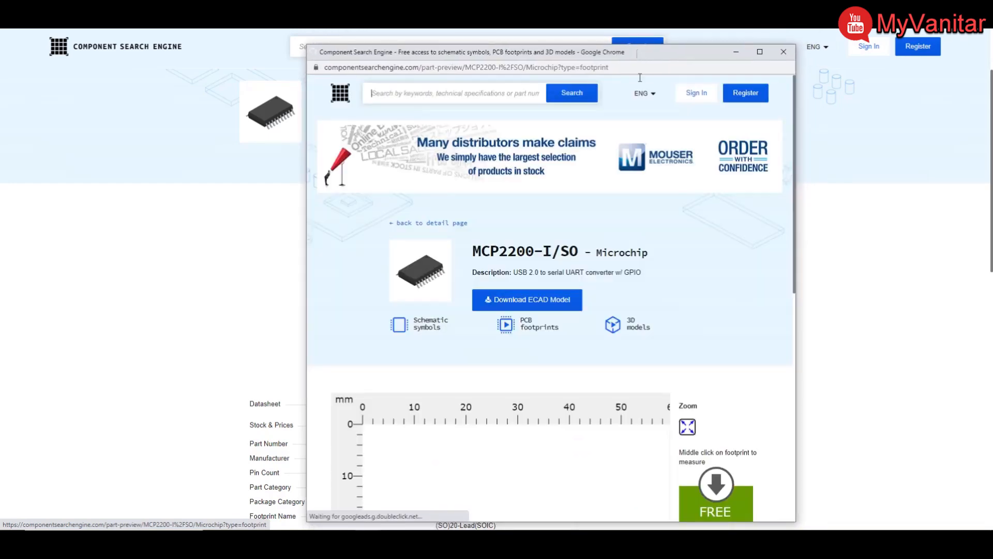
pyautogui.scroll(-3)
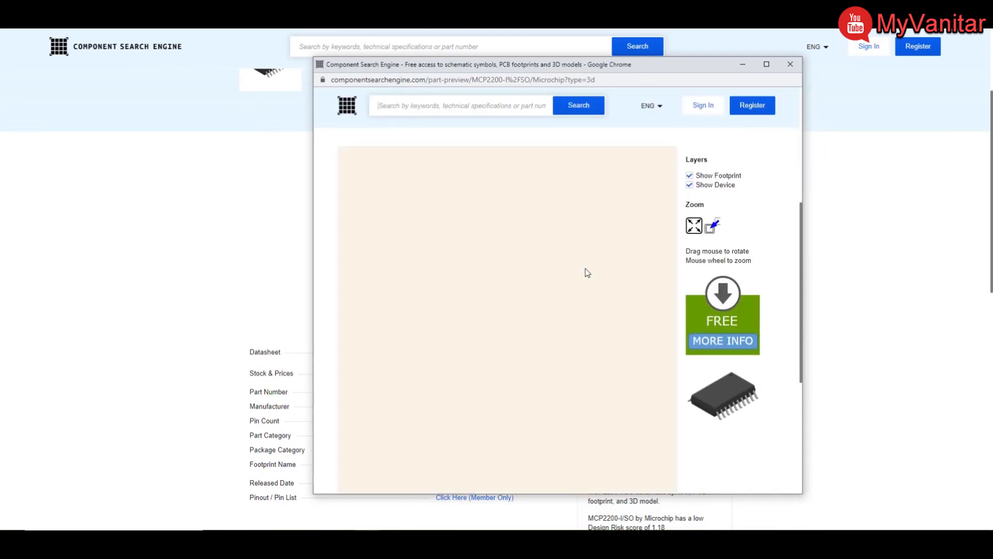
pyautogui.moveTo(810, 234)
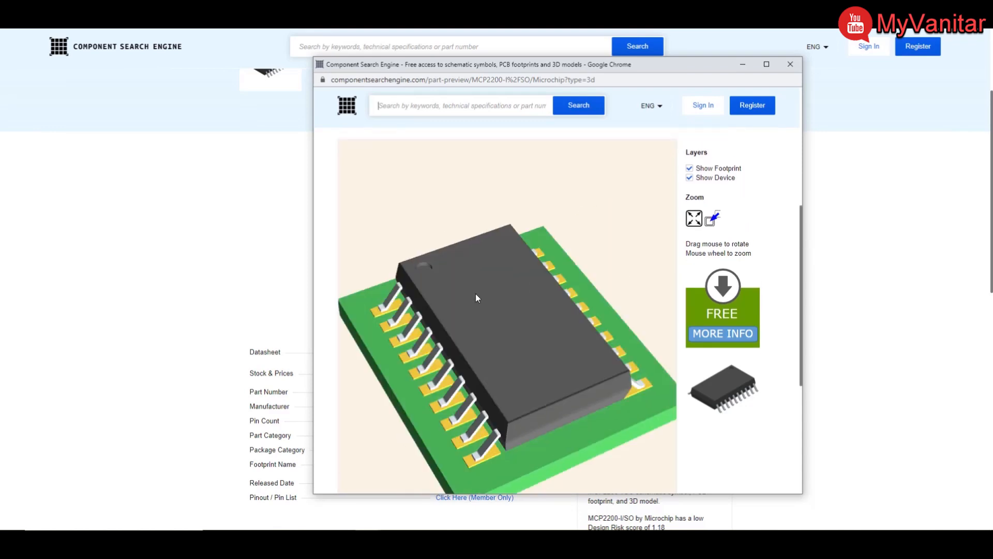
pyautogui.moveTo(477, 298); pyautogui.dragTo(463, 305)
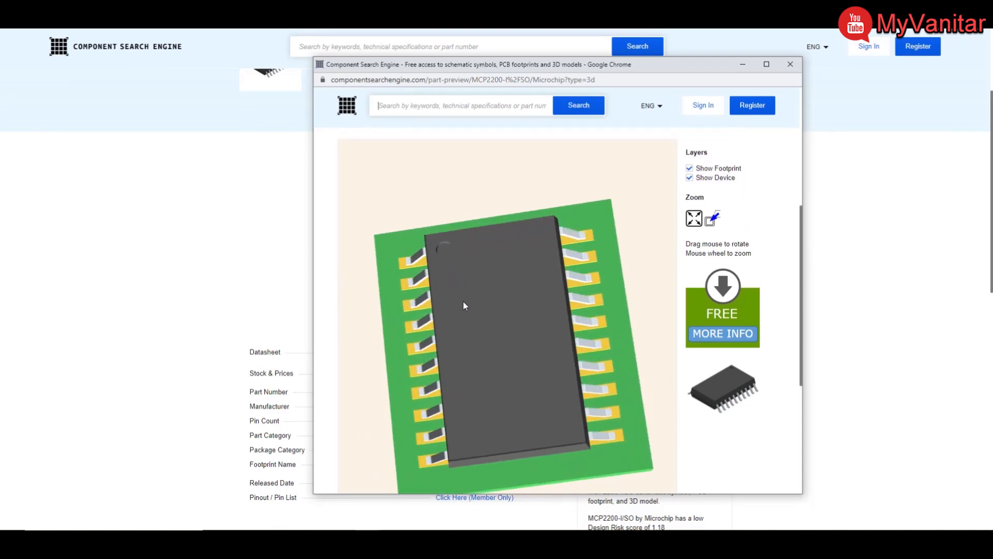
pyautogui.click(790, 64)
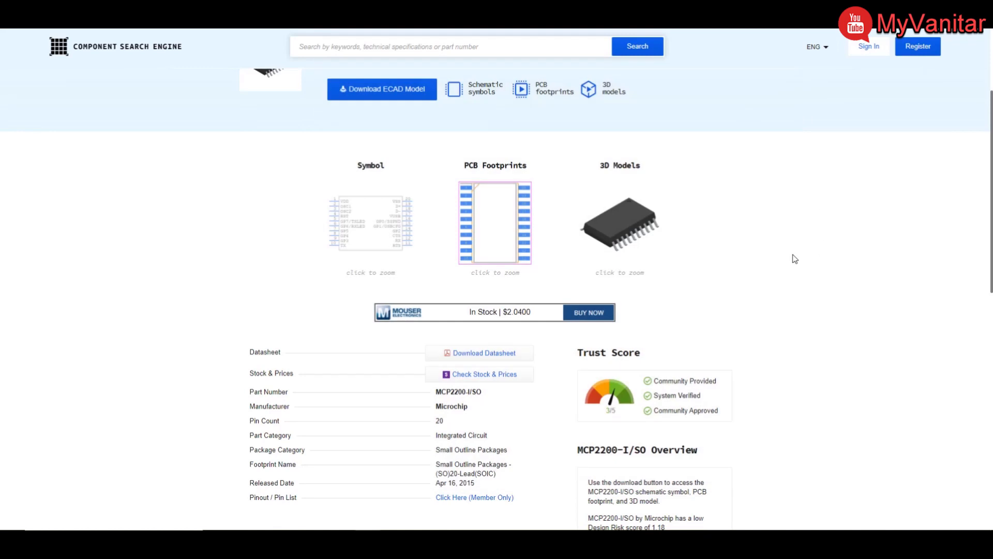
# Step: Scroll down and open Check Stock & Prices for MCP2200-I/SO
pyautogui.scroll(-3)
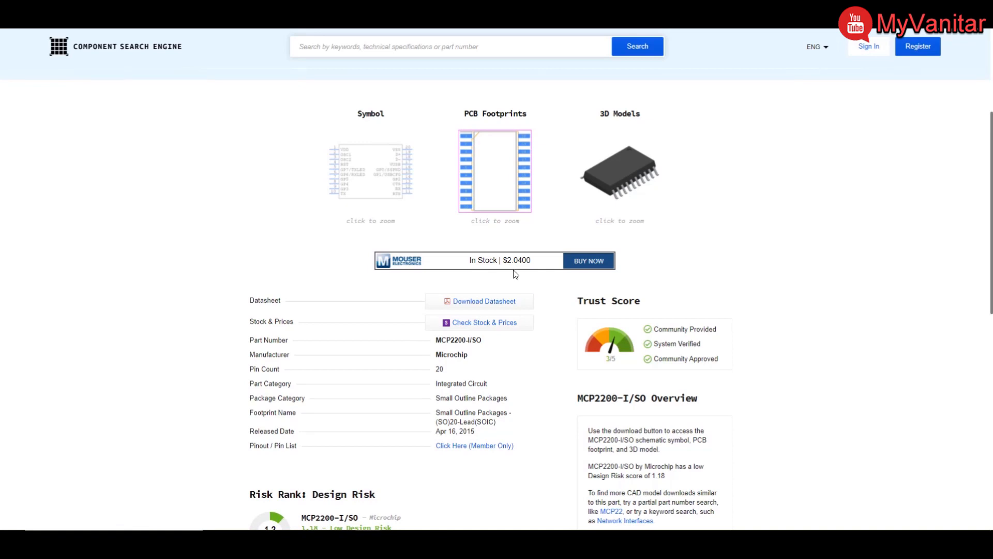
pyautogui.moveTo(512, 322)
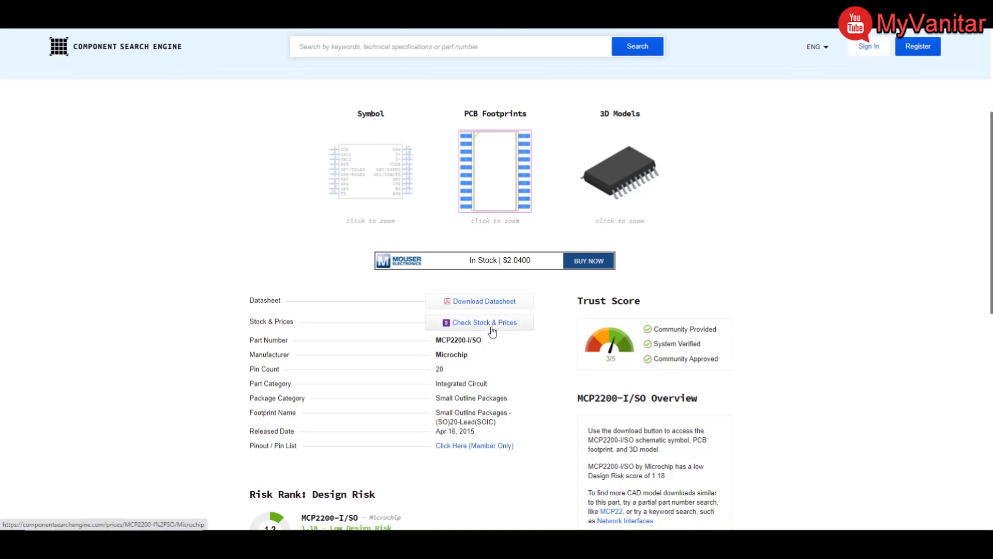
pyautogui.click(483, 323)
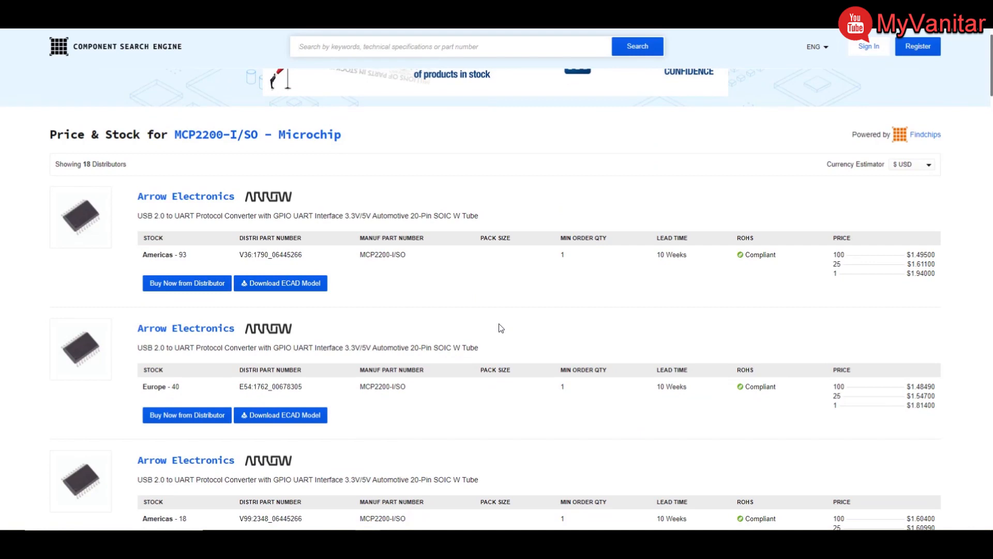
pyautogui.moveTo(579, 297)
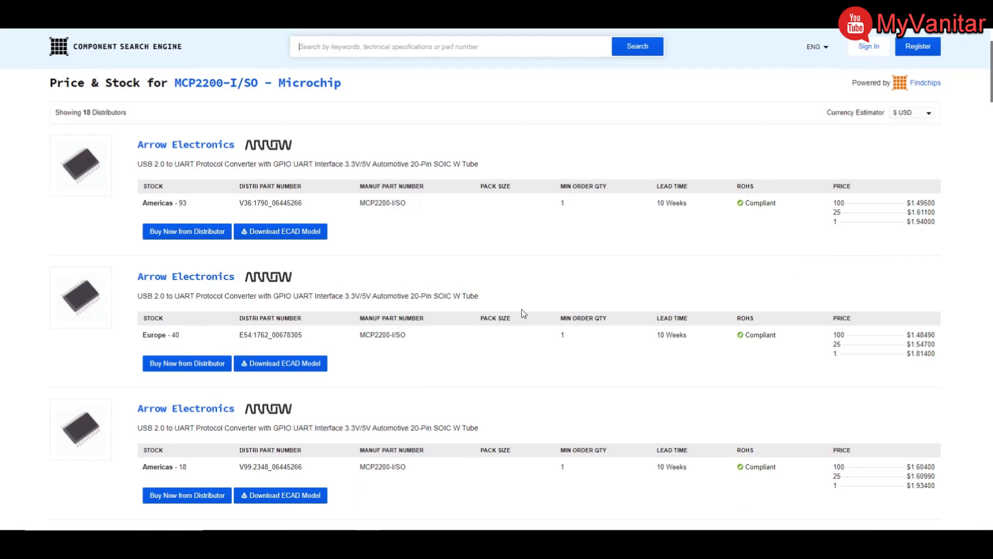
pyautogui.scroll(-3)
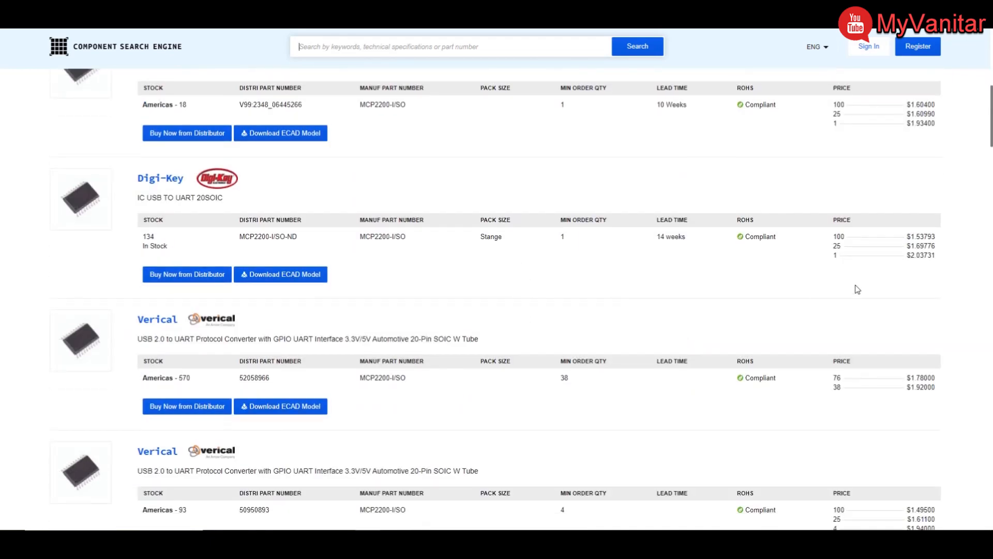
pyautogui.moveTo(923, 259)
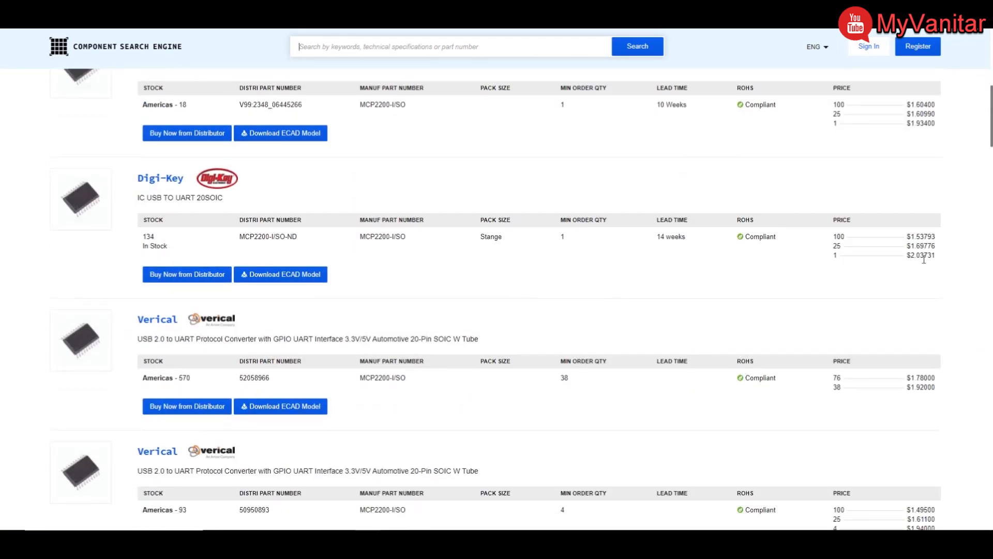
pyautogui.scroll(-3)
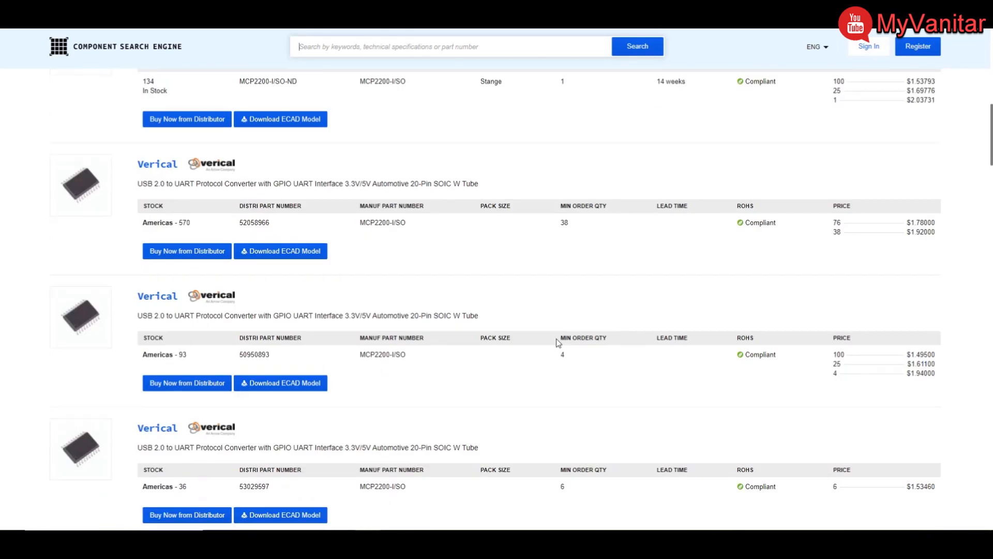
pyautogui.scroll(-3)
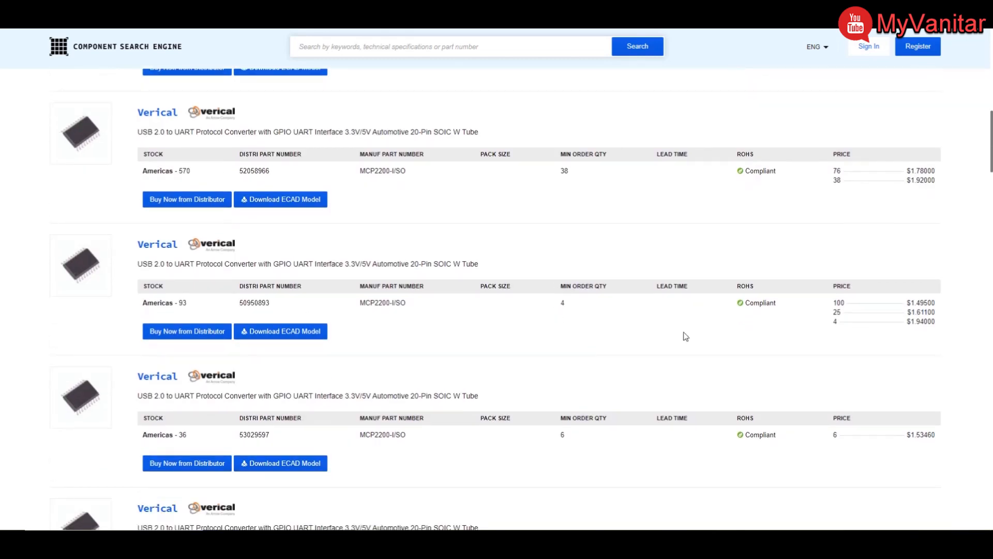
pyautogui.scroll(-3)
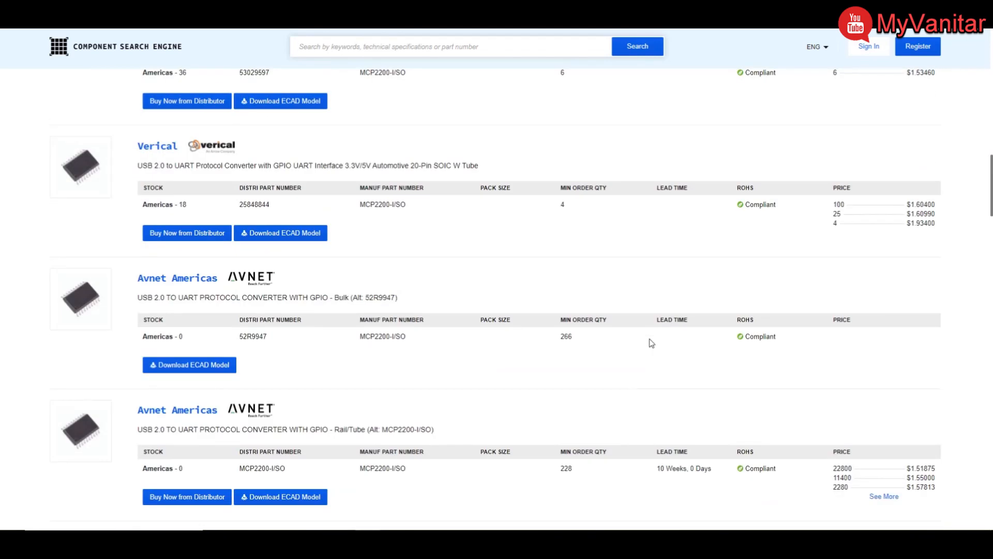
pyautogui.scroll(-3)
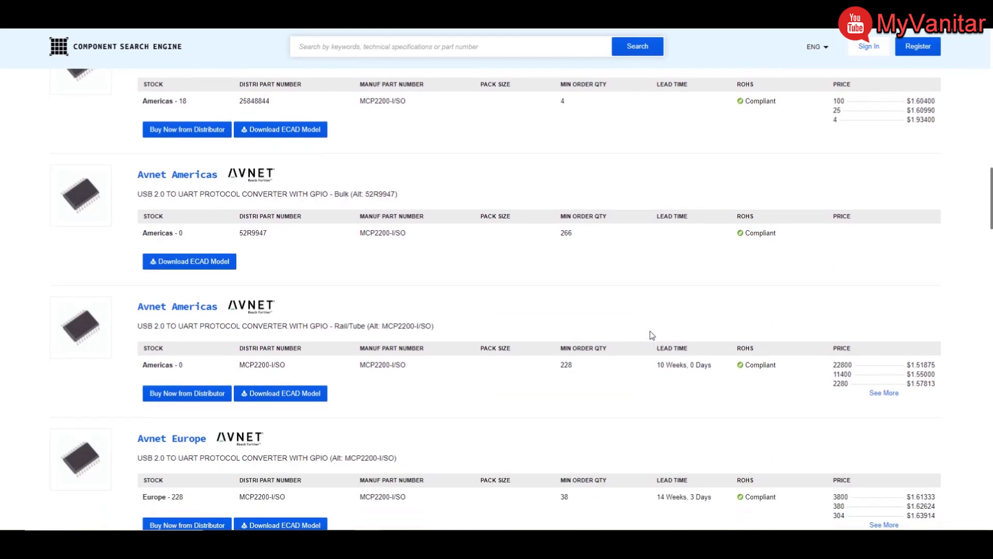
pyautogui.moveTo(725, 282)
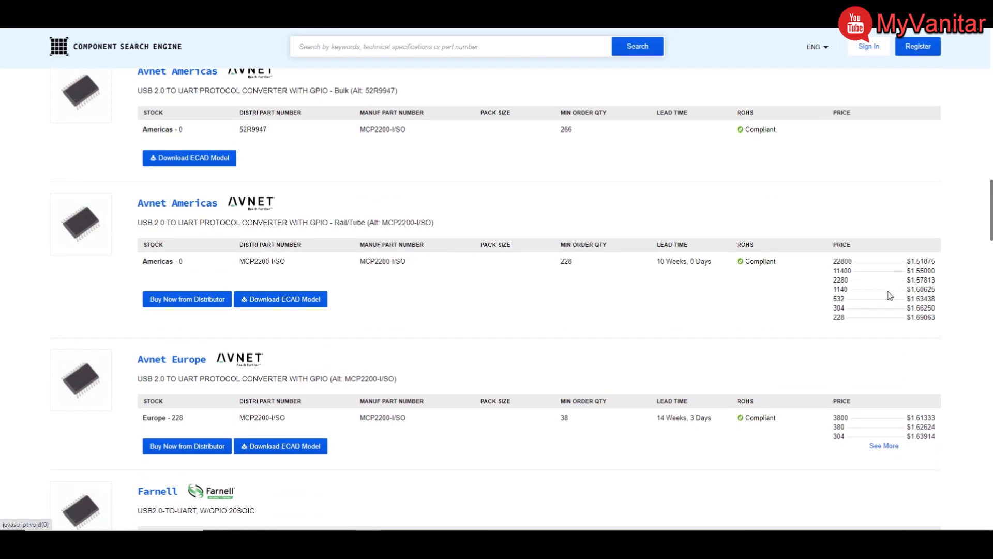
pyautogui.moveTo(852, 355)
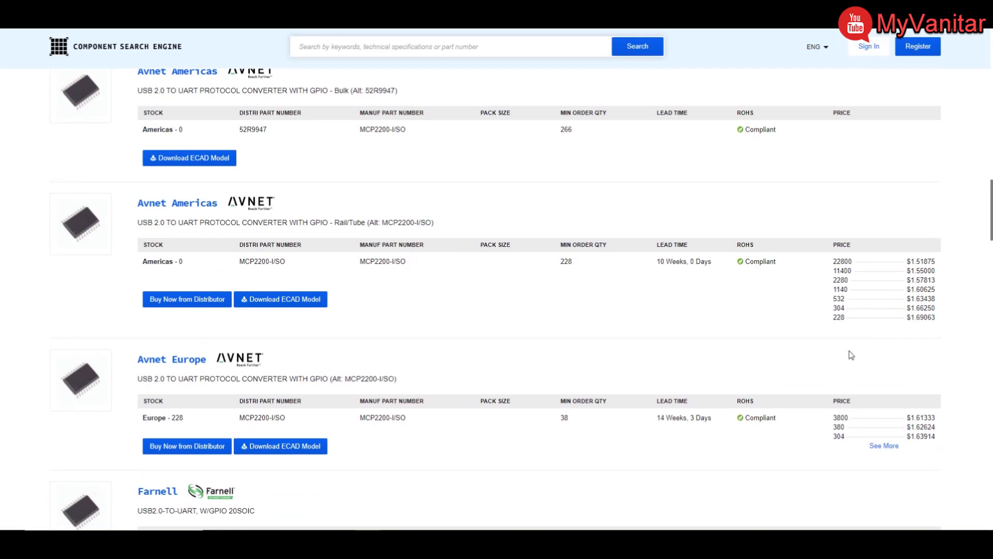
pyautogui.moveTo(864, 346)
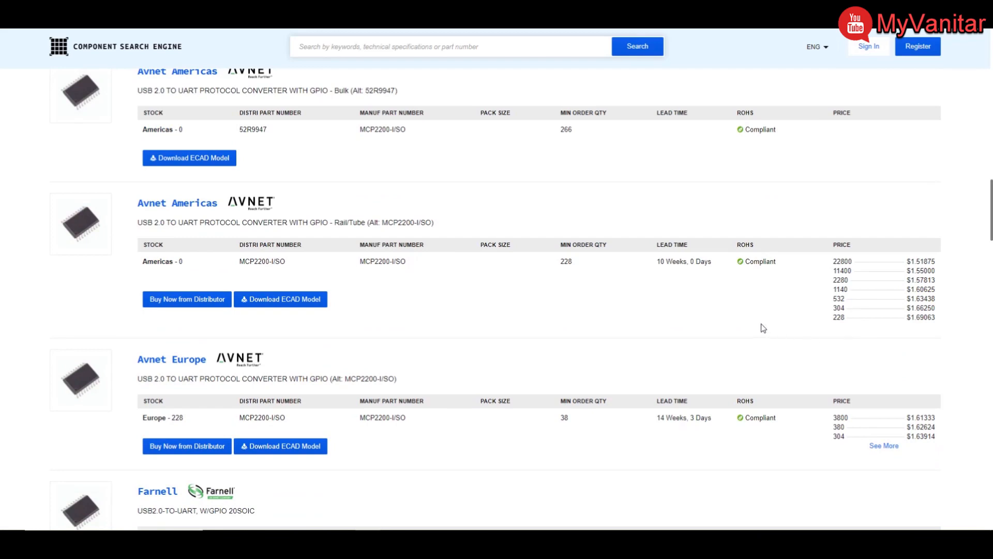
pyautogui.moveTo(549, 271)
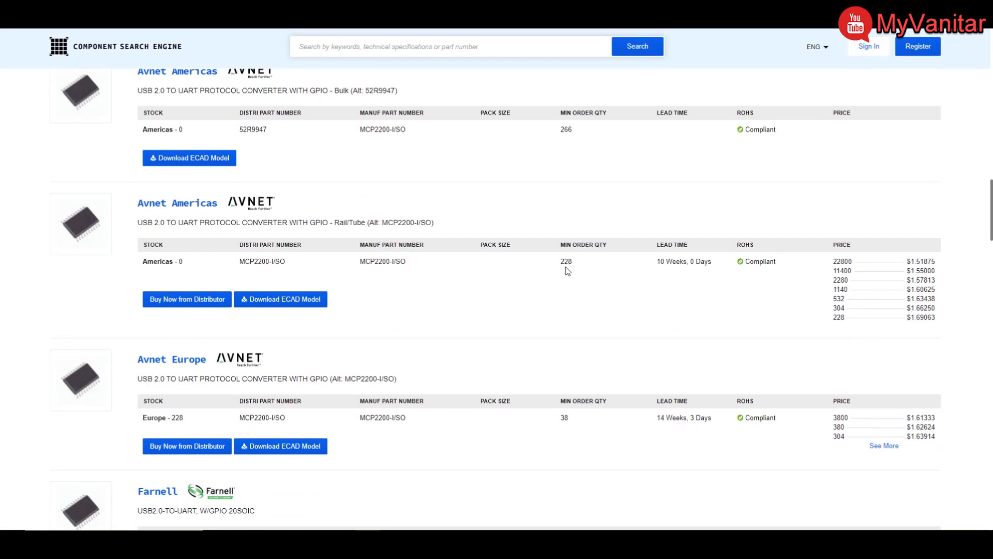
pyautogui.scroll(-3)
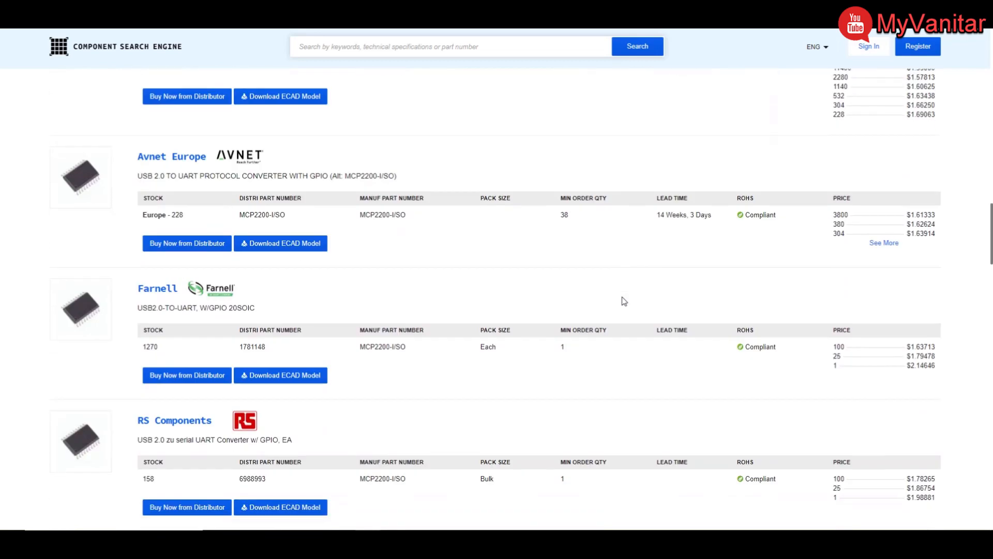
pyautogui.scroll(-3)
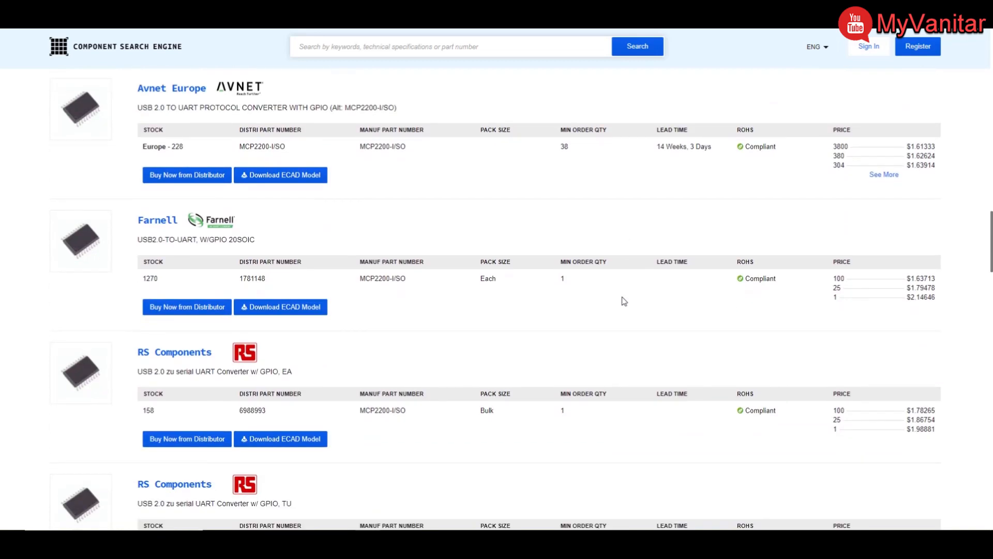
pyautogui.scroll(-3)
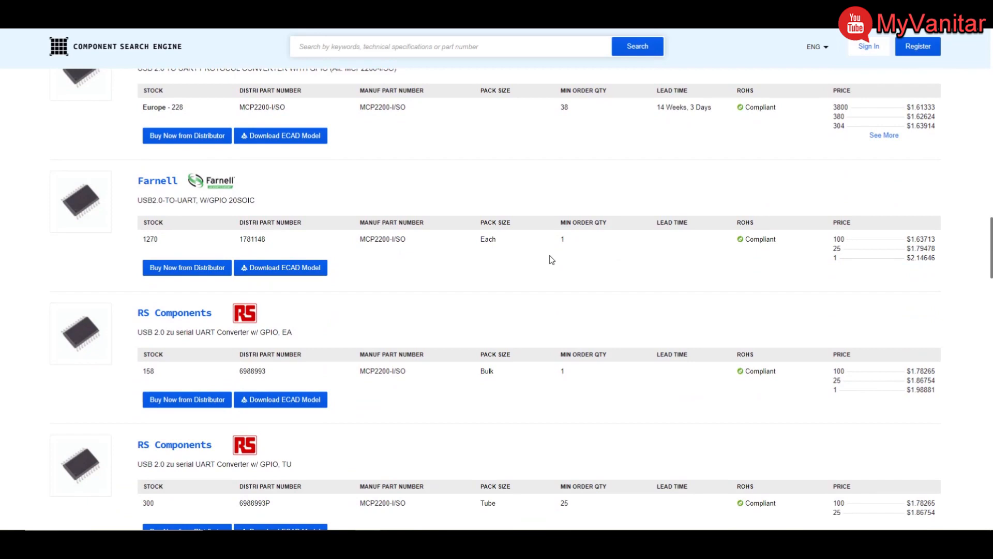
pyautogui.moveTo(924, 273)
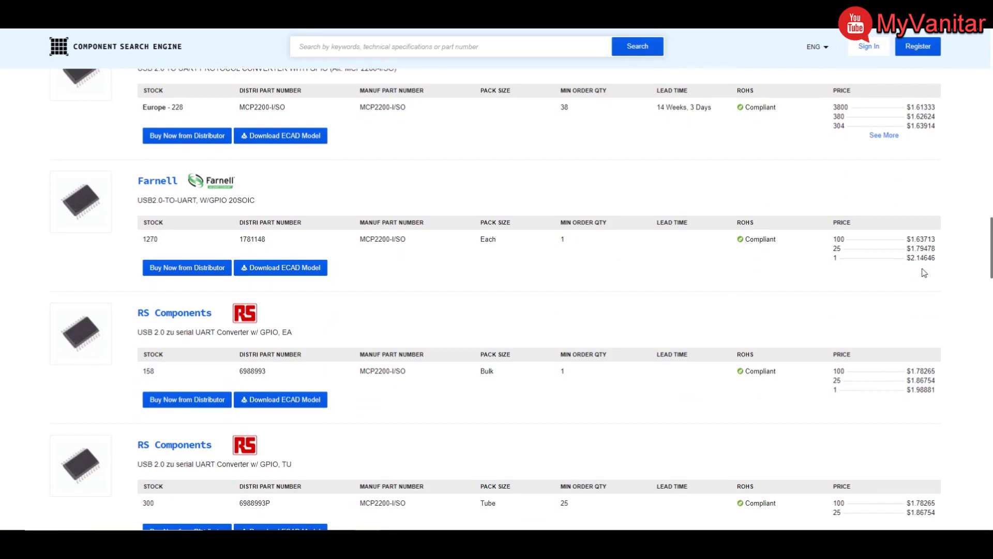
pyautogui.scroll(-3)
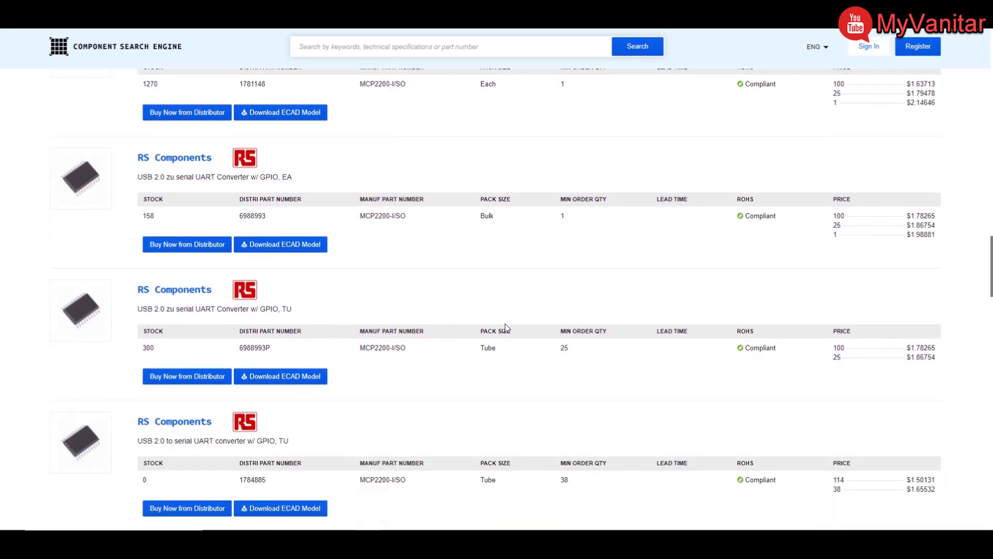
pyautogui.moveTo(890, 254)
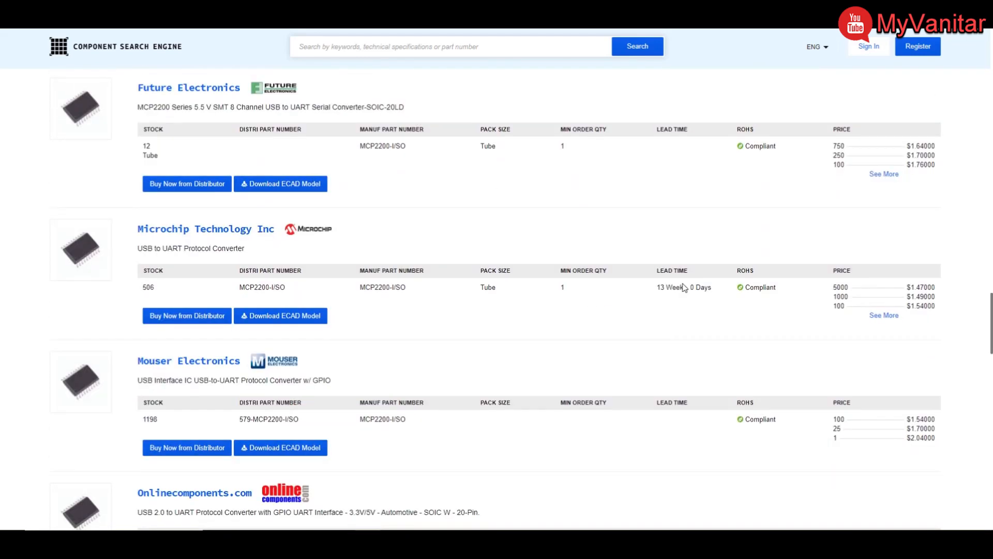
pyautogui.scroll(-3)
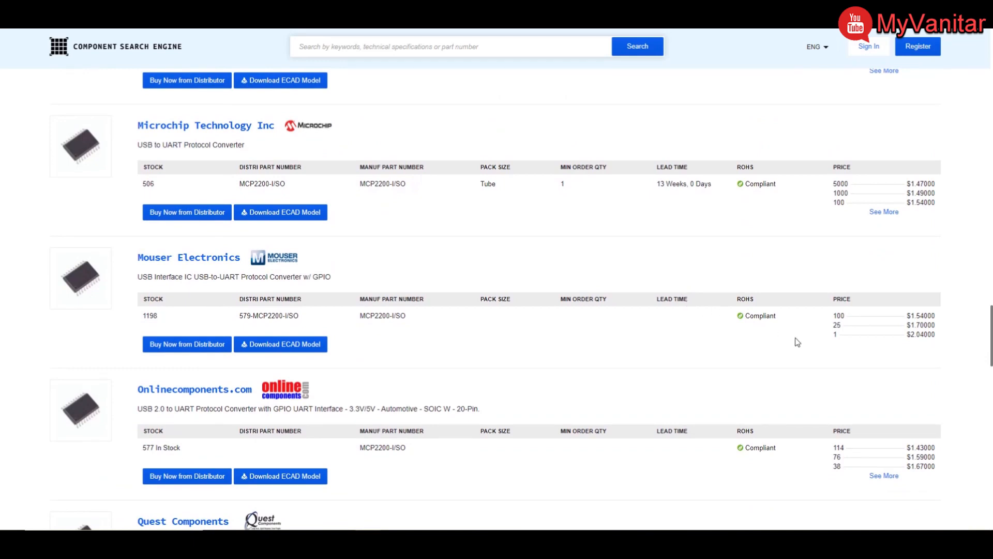
pyautogui.moveTo(910, 338)
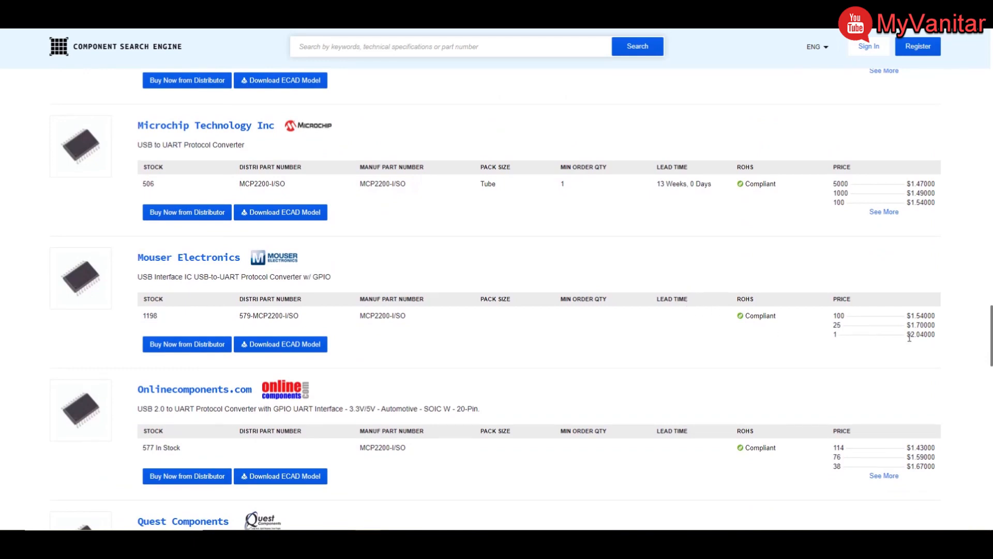
pyautogui.scroll(-3)
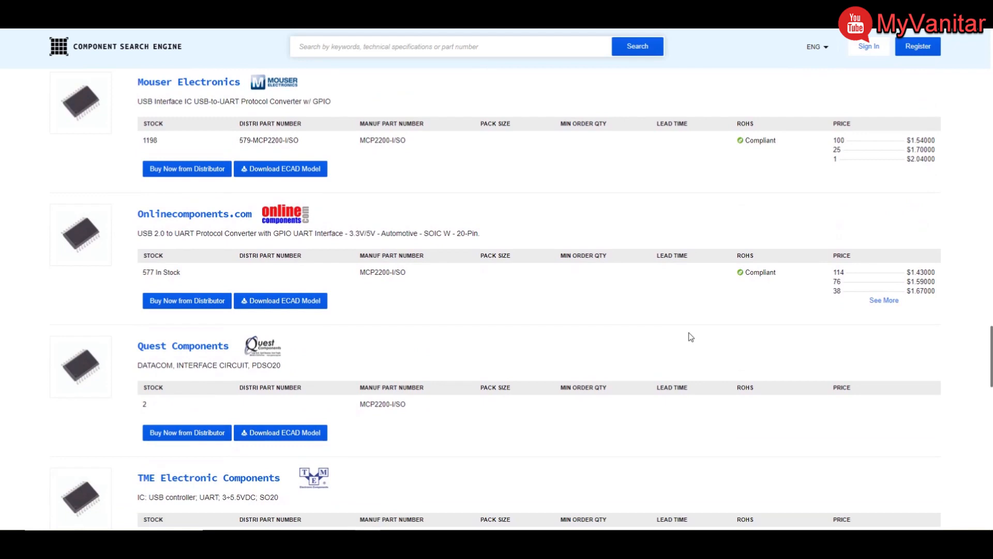
pyautogui.scroll(-3)
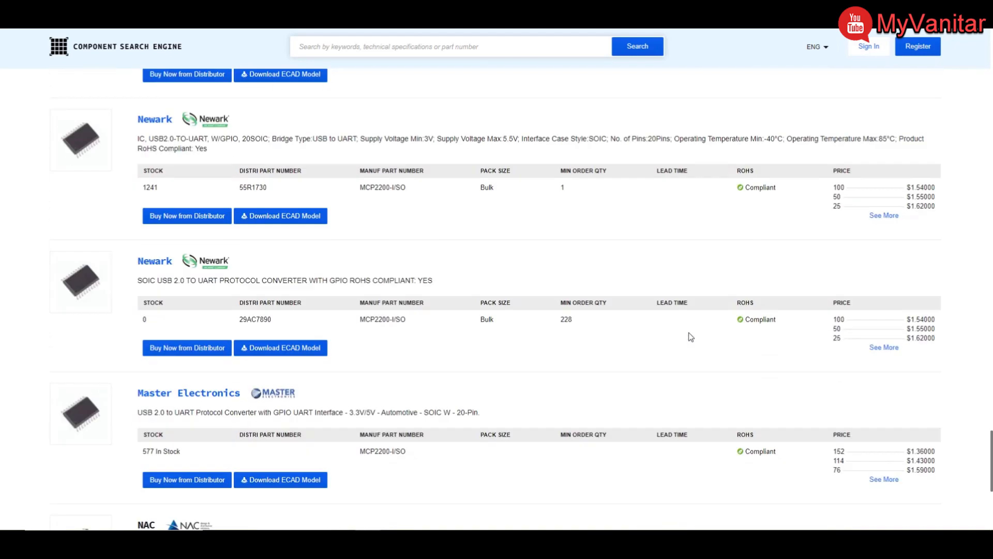
pyautogui.scroll(-3)
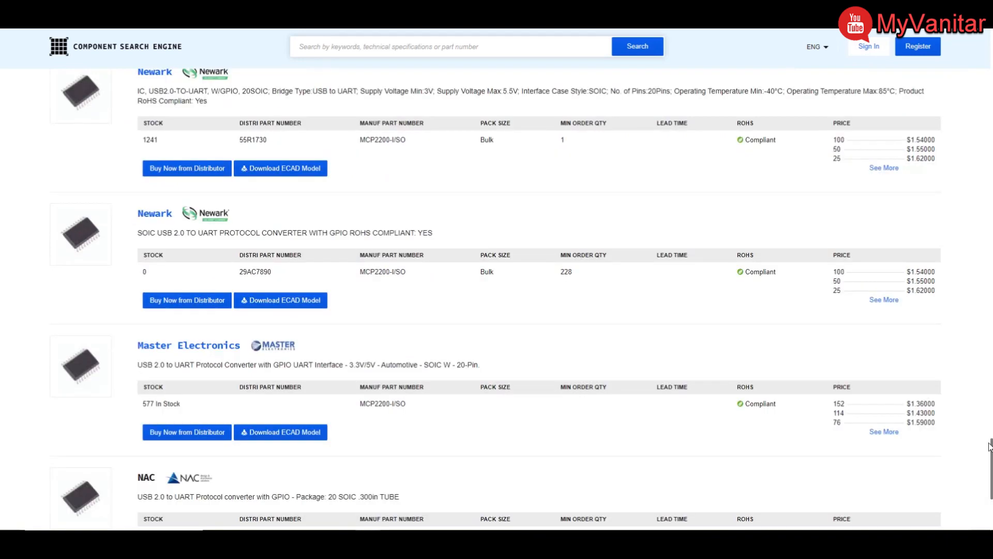
pyautogui.scroll(-3)
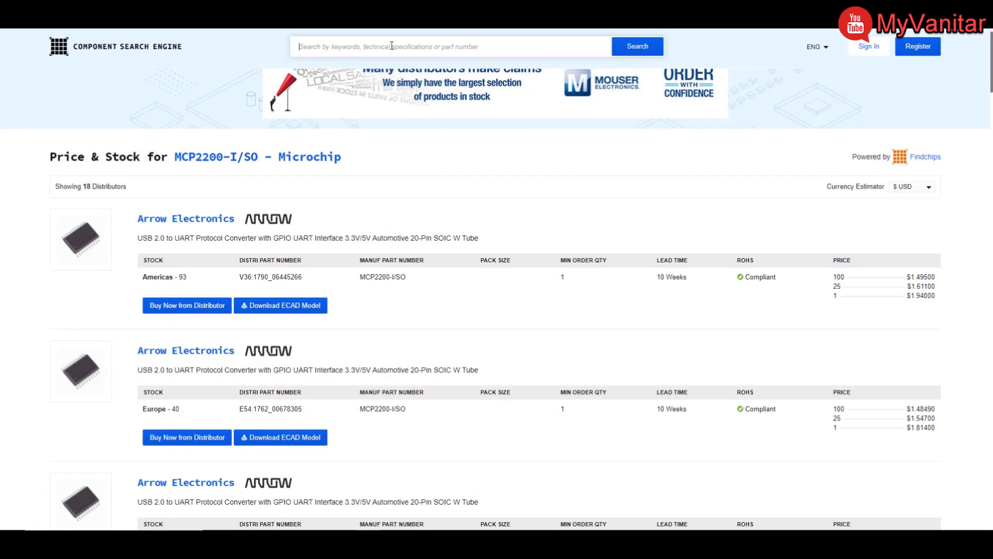
# Step: Enter FT232RL in the search bar and submit the search
pyautogui.write('F')
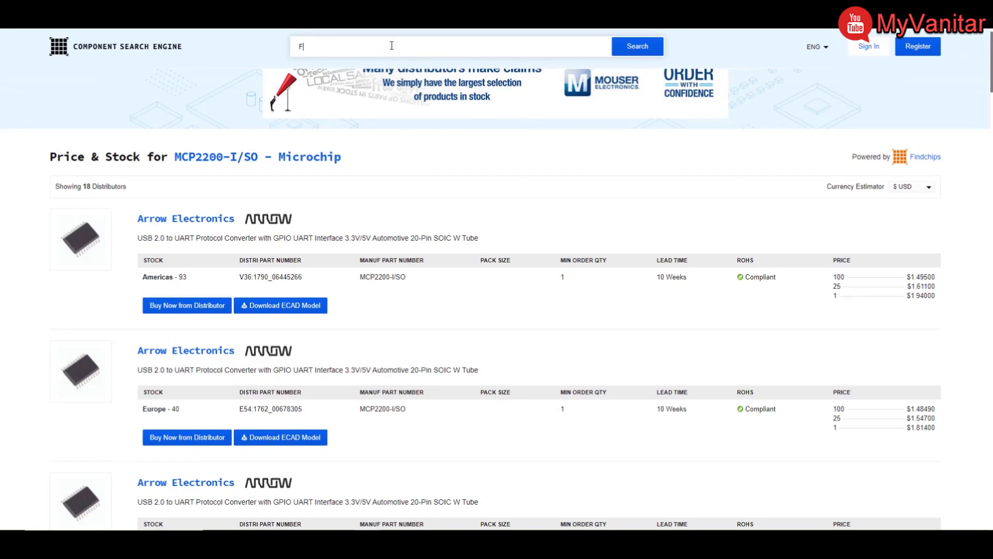
pyautogui.write('T232RKL')
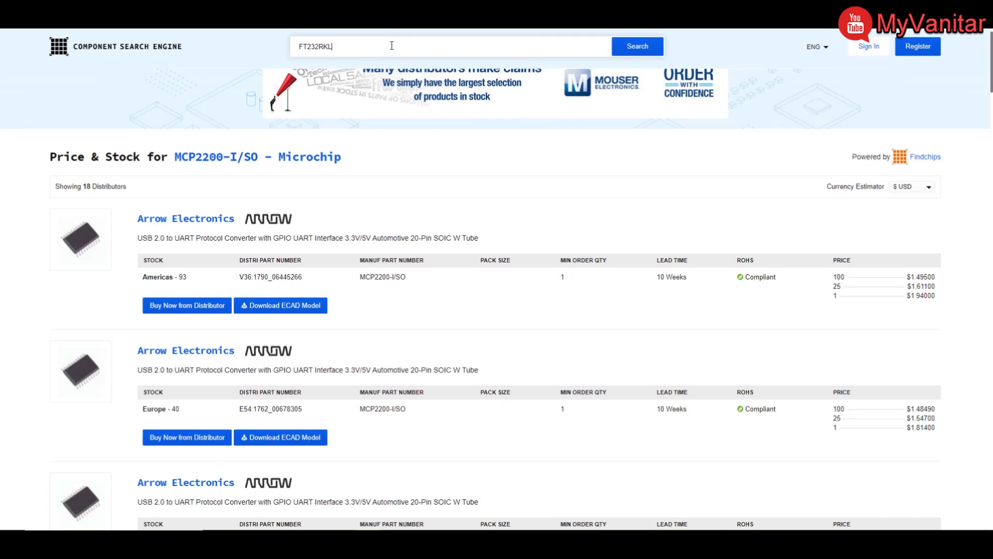
pyautogui.press('BackSpace')
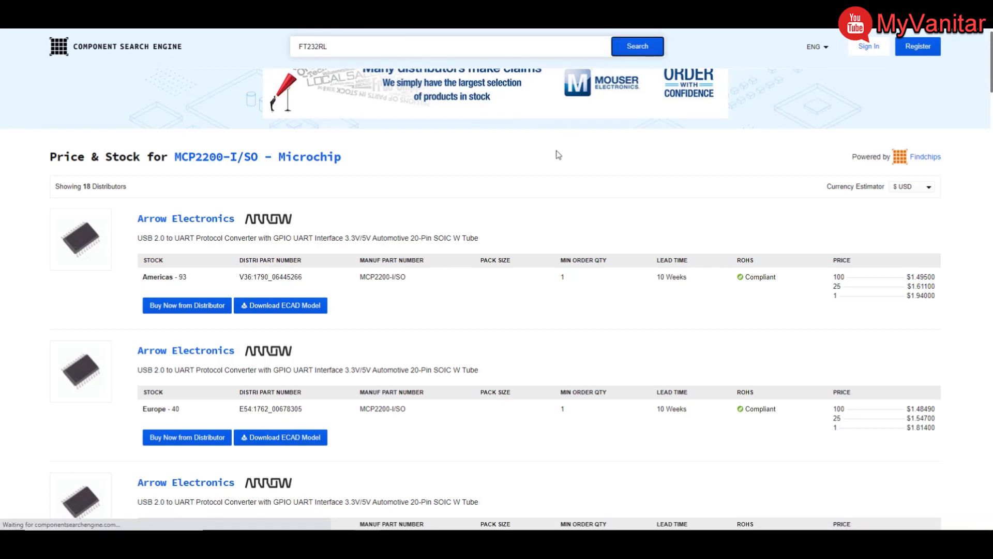
pyautogui.moveTo(536, 185)
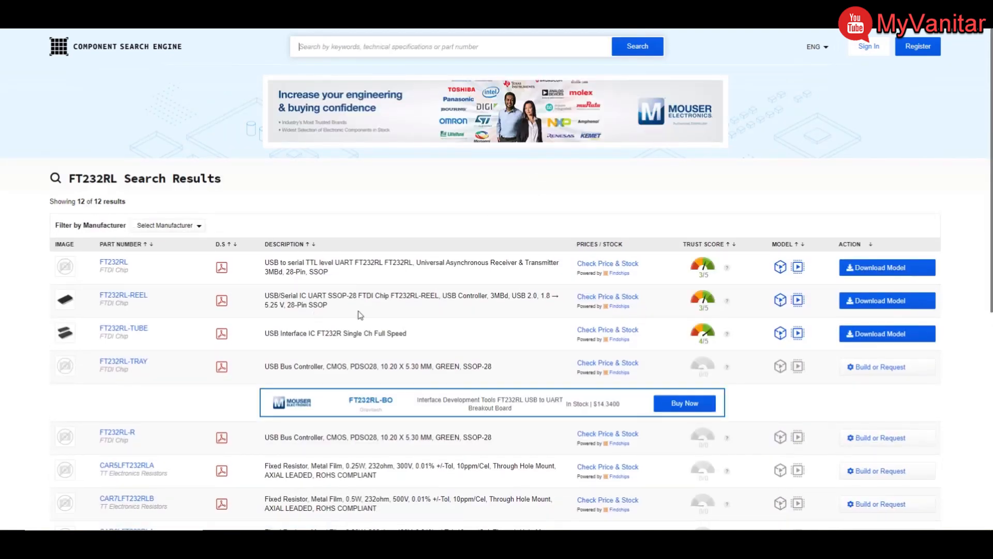
pyautogui.moveTo(203, 320)
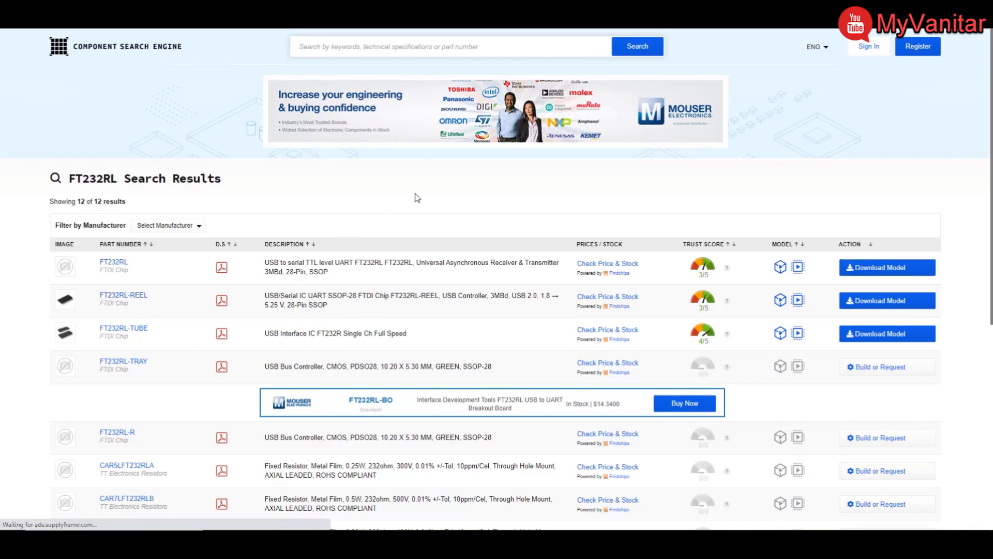
# Step: Open the FT232RL-REEL part page and close the enlarged symbol preview
pyautogui.click(123, 295)
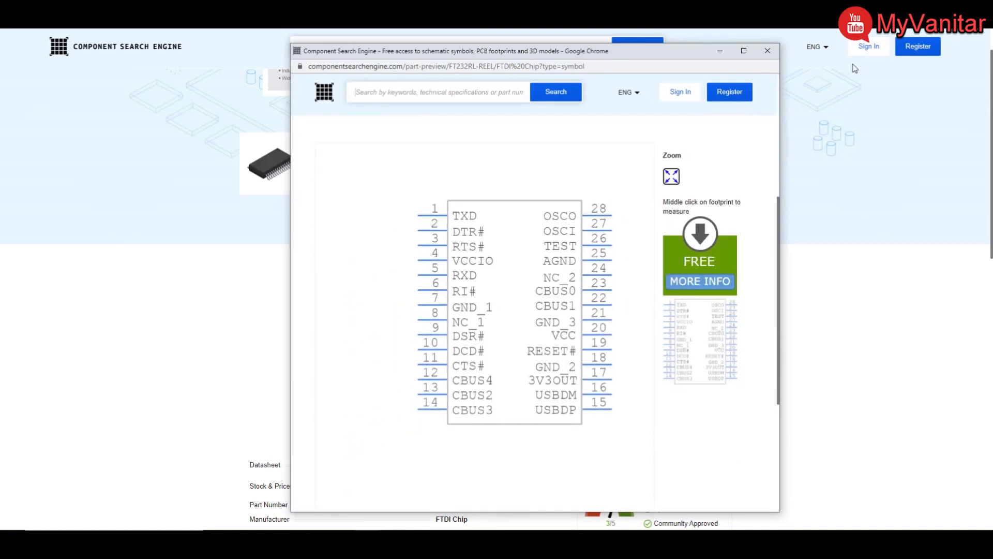
pyautogui.click(768, 51)
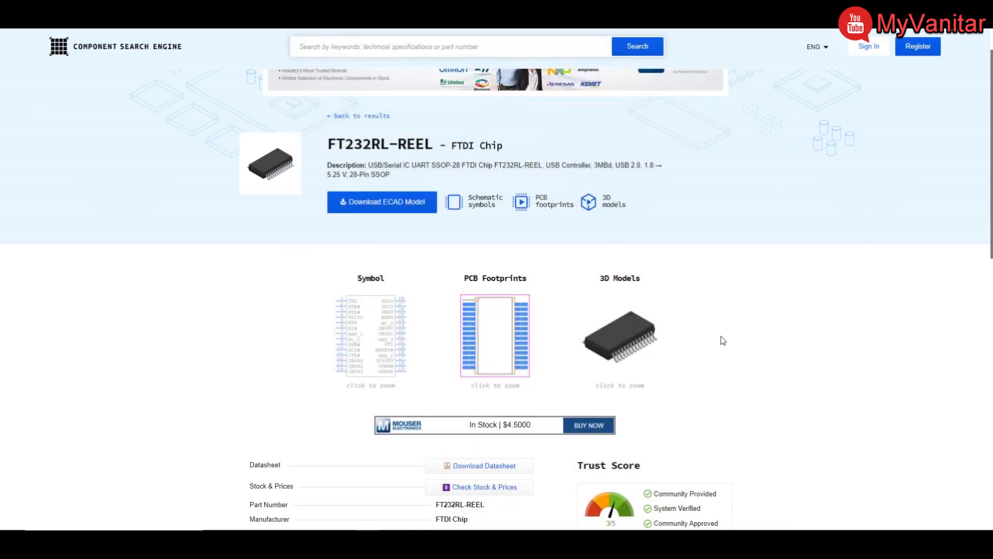
# Step: Scroll the FT232RL-REEL page and open Check Stock & Prices
pyautogui.scroll(-3)
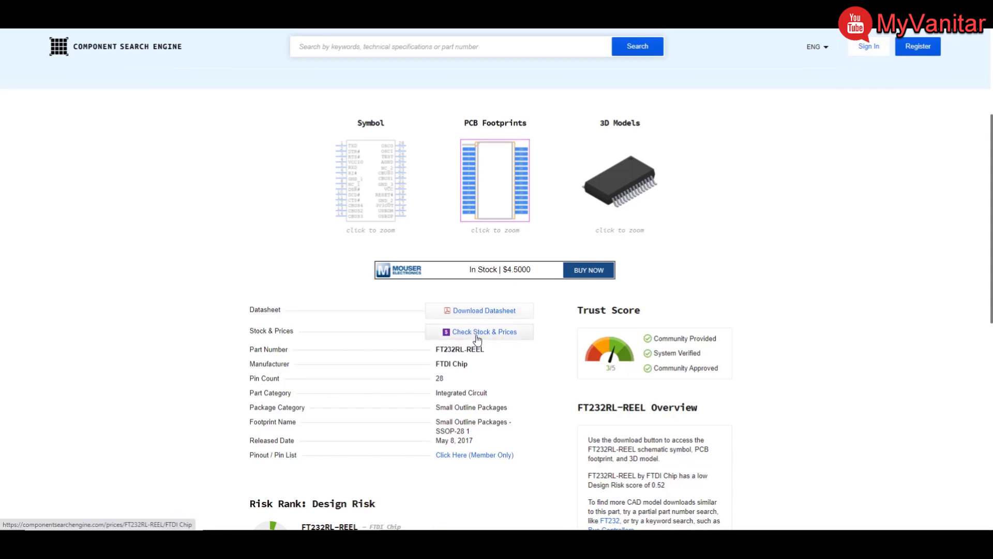
pyautogui.click(478, 331)
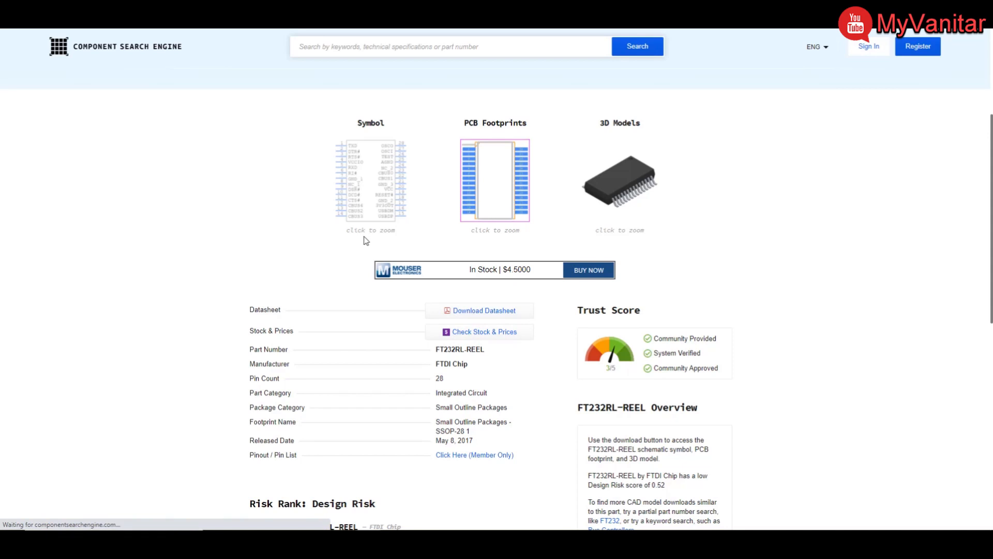
pyautogui.moveTo(327, 274)
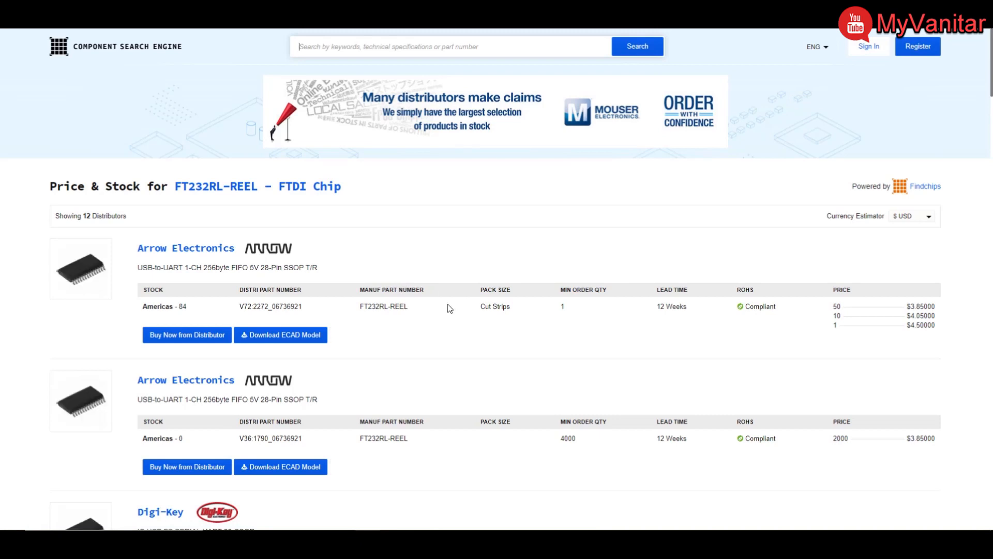
pyautogui.moveTo(880, 329)
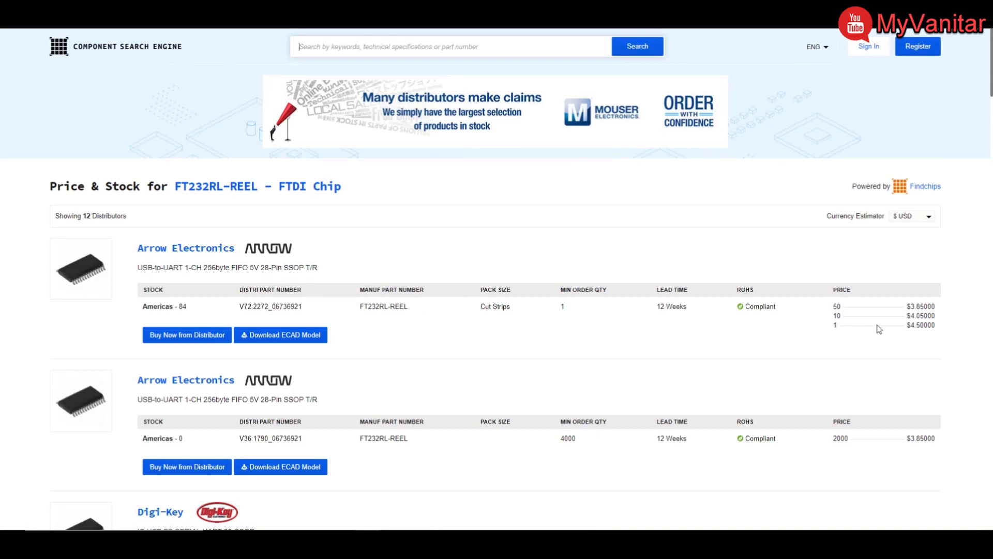
# Step: Expand the Digi-Key 768-1007-1-ND cut-tape price breaks, down to $4.49907 for one unit
pyautogui.scroll(-3)
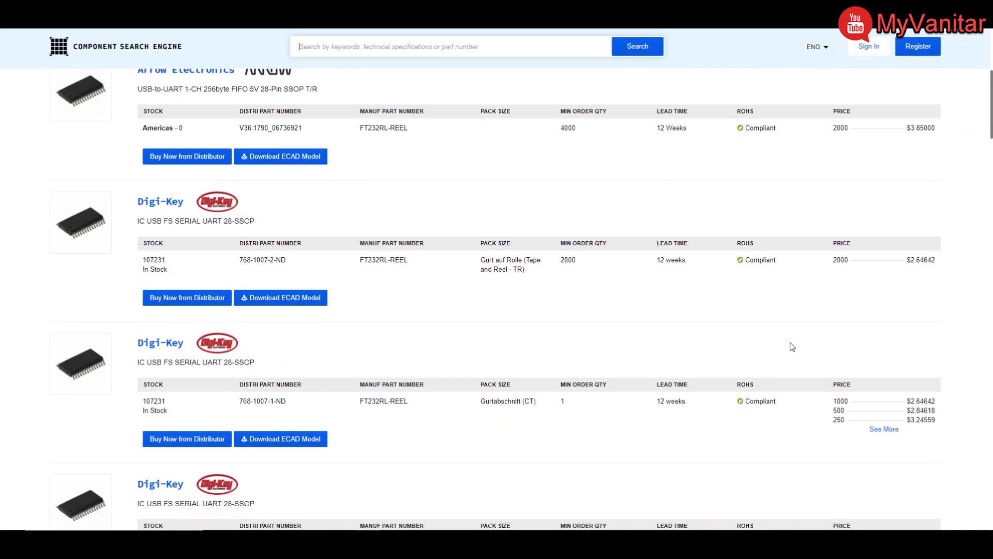
pyautogui.moveTo(919, 271)
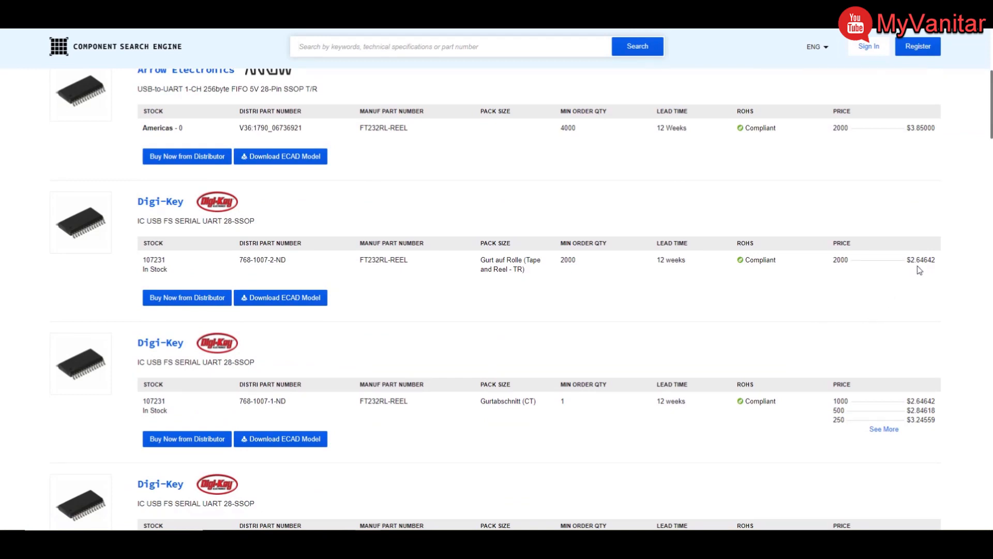
pyautogui.moveTo(844, 270)
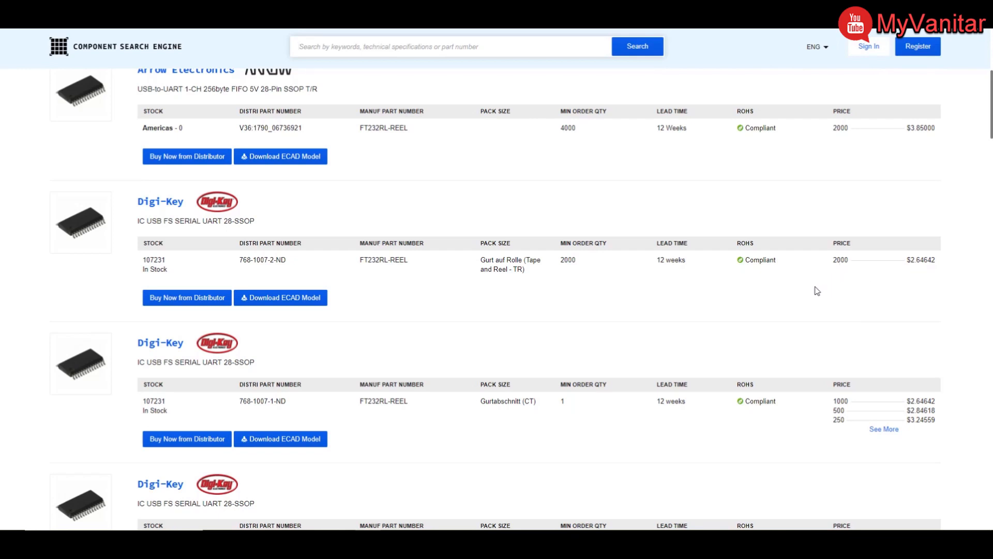
pyautogui.scroll(-3)
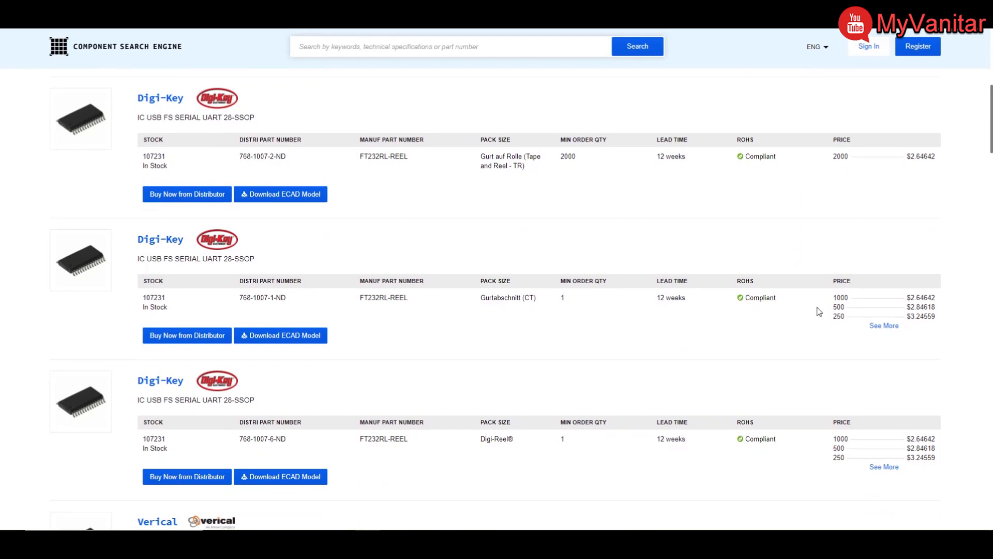
pyautogui.click(884, 325)
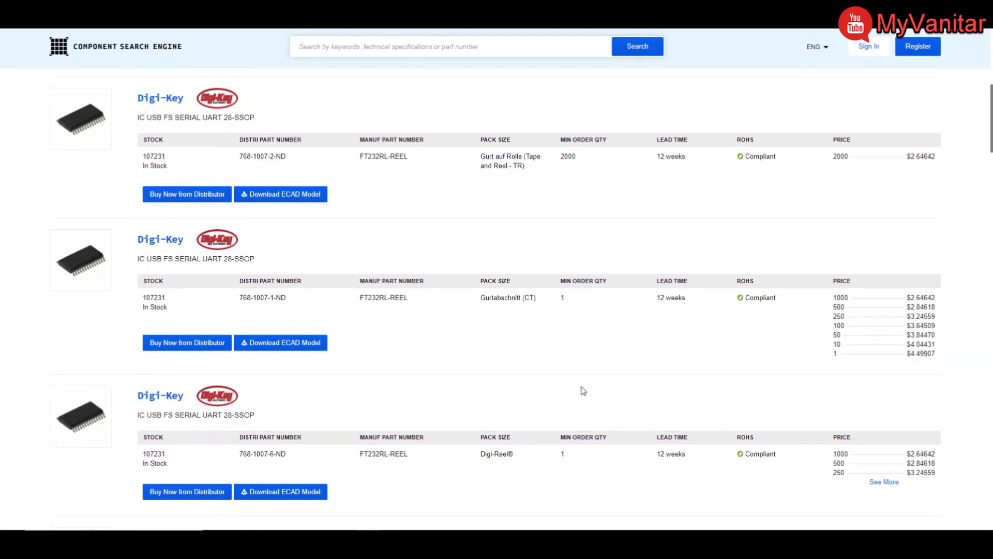
pyautogui.scroll(-3)
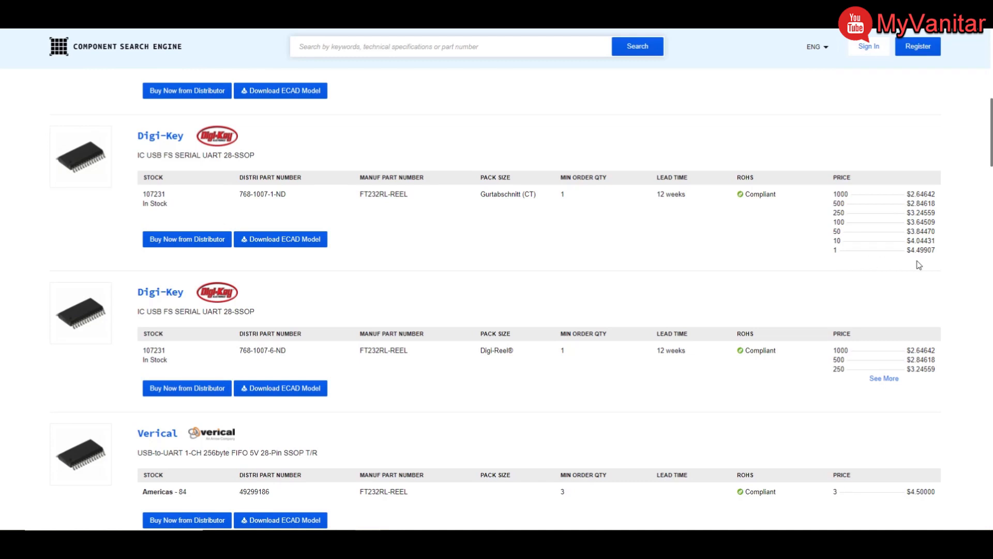
pyautogui.moveTo(924, 260)
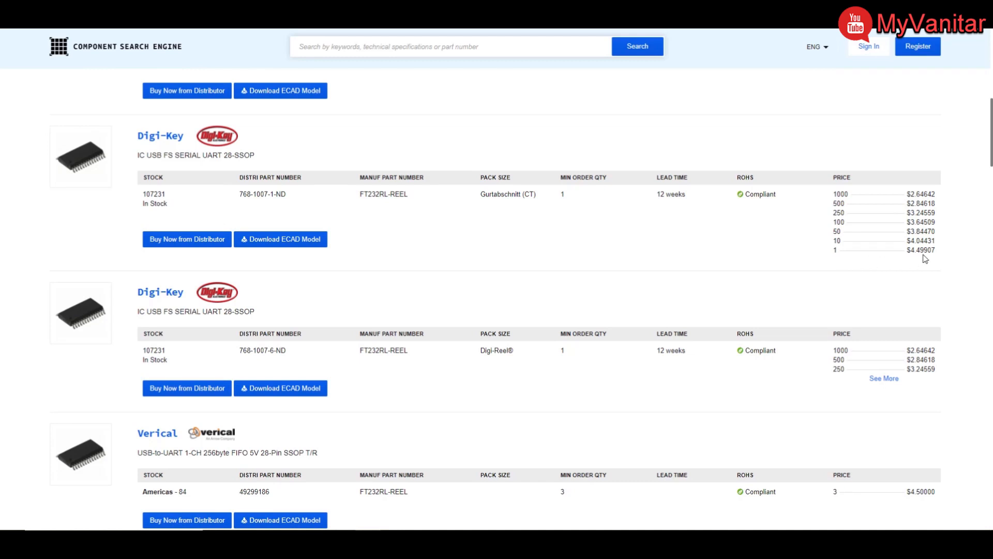
pyautogui.scroll(-3)
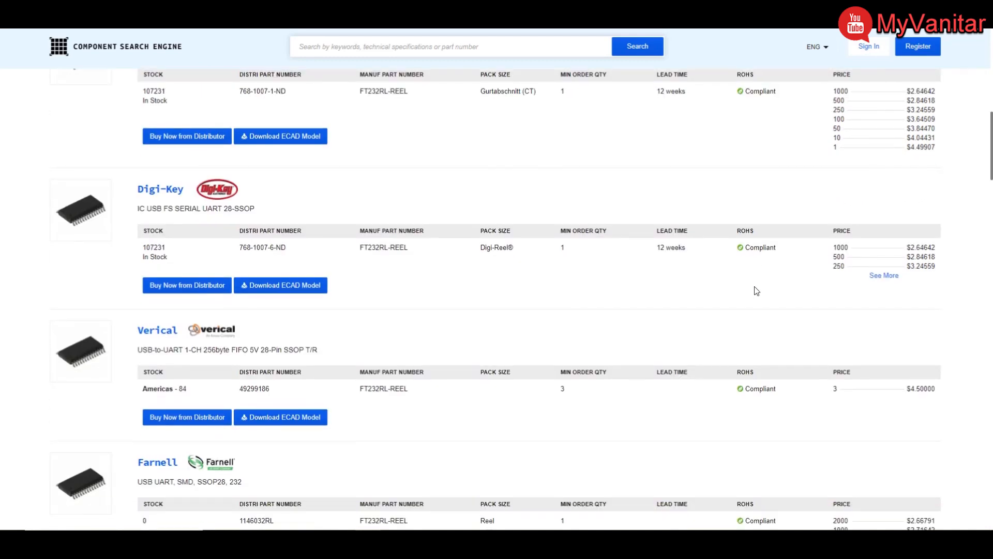
# Step: Expand Mouser's FT232RL-REEL price tiers, from $2.35000 at 2000 to $4.50000 for one
pyautogui.scroll(-3)
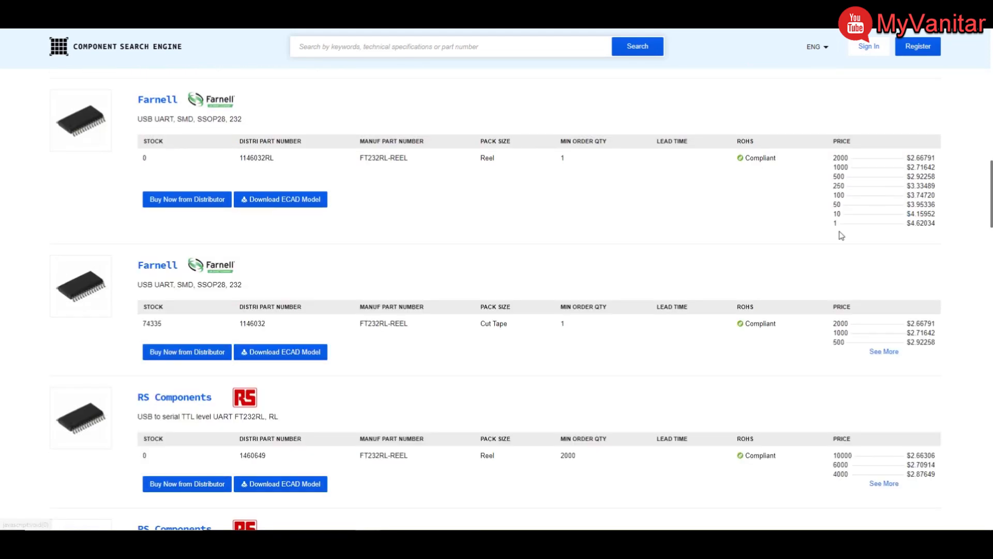
pyautogui.scroll(-3)
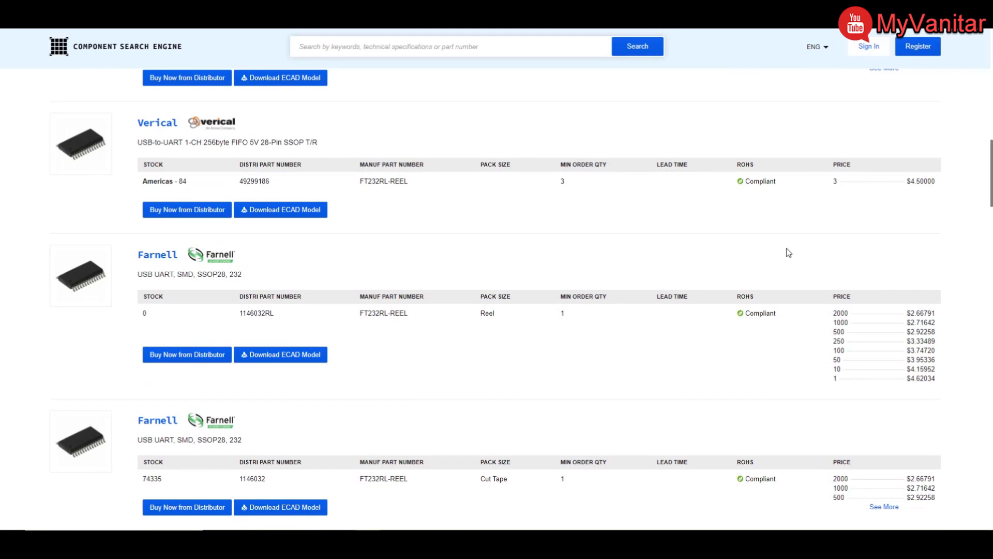
pyautogui.scroll(-3)
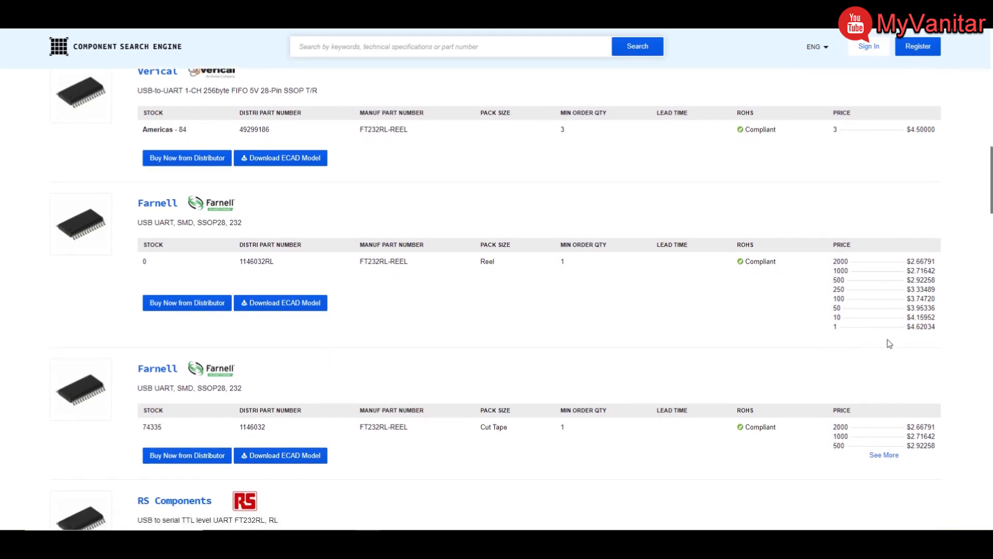
pyautogui.scroll(-3)
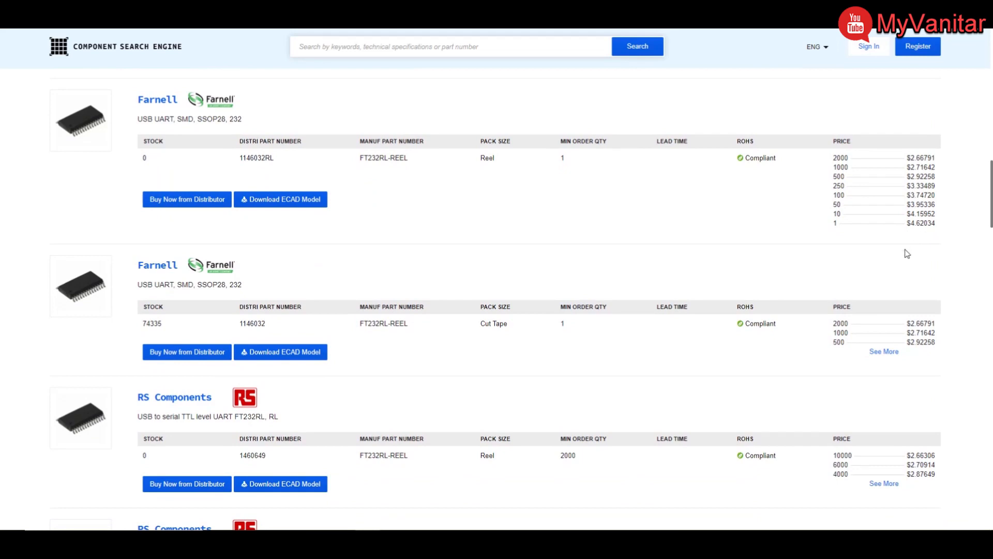
pyautogui.scroll(-3)
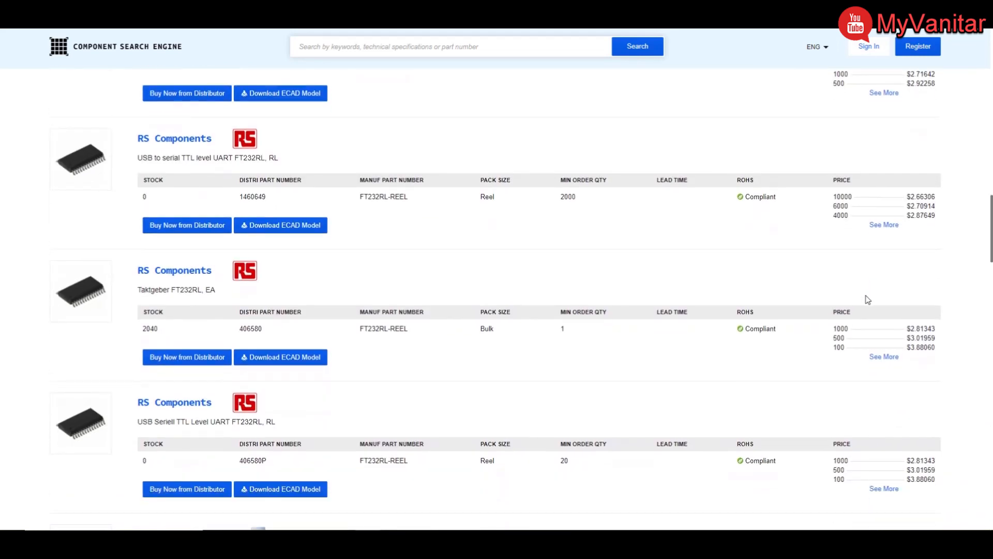
pyautogui.scroll(-3)
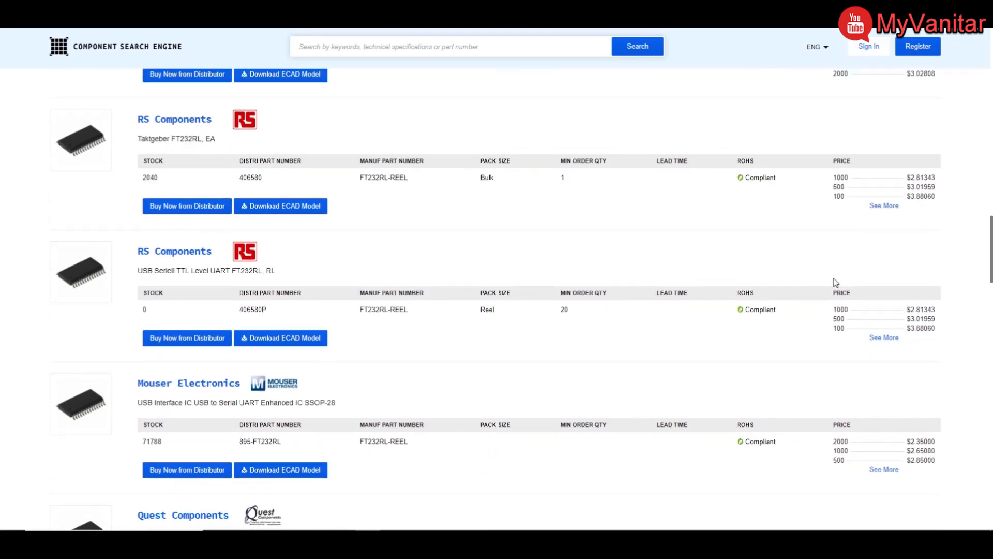
pyautogui.scroll(3)
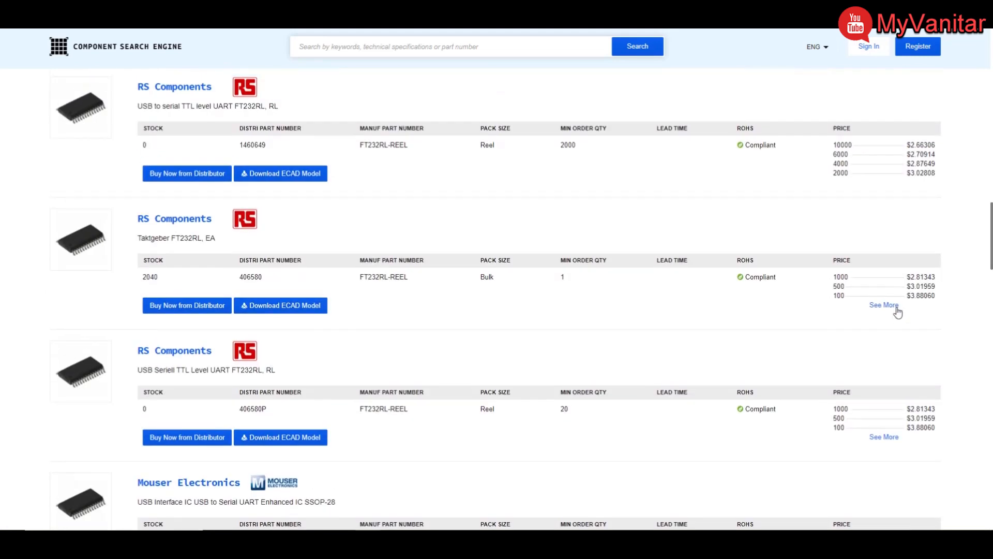
pyautogui.scroll(-3)
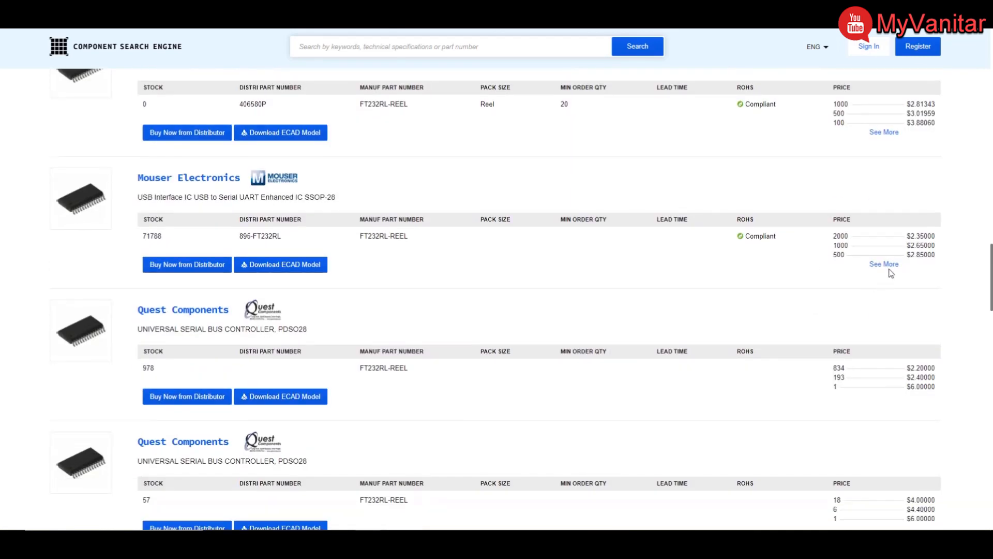
pyautogui.click(883, 264)
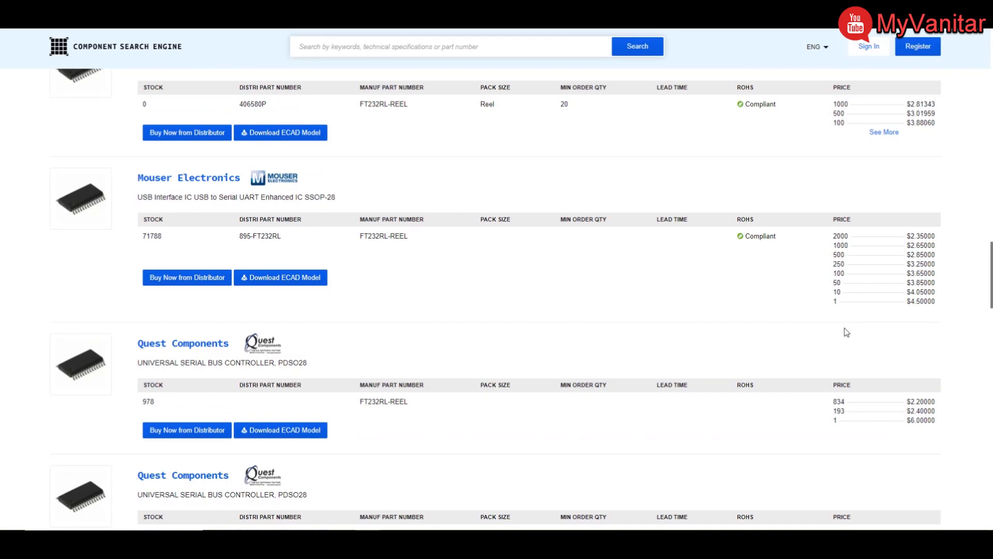
pyautogui.moveTo(856, 316)
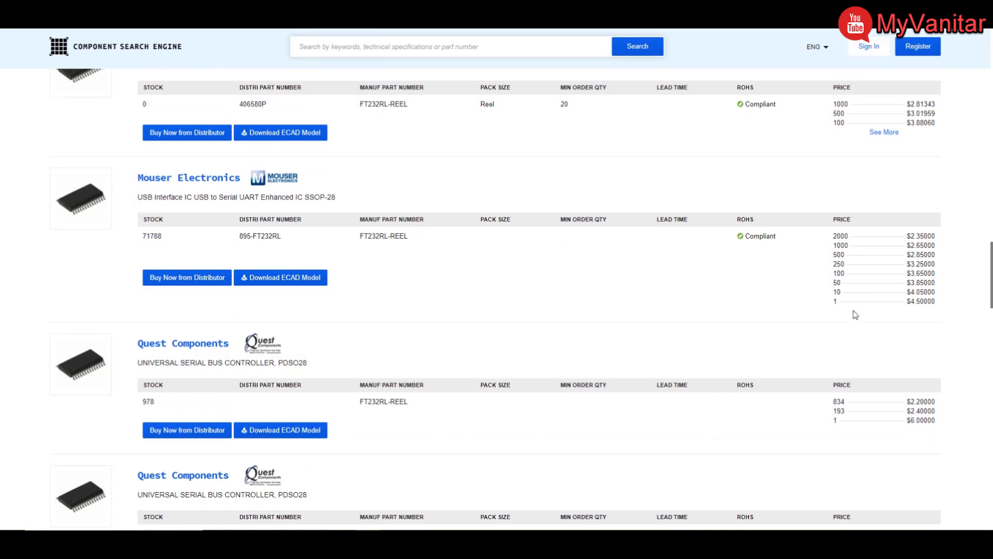
# Step: Scroll past Bristol Electronics to the homepage explainer on finding, downloading and adding parts
pyautogui.scroll(-3)
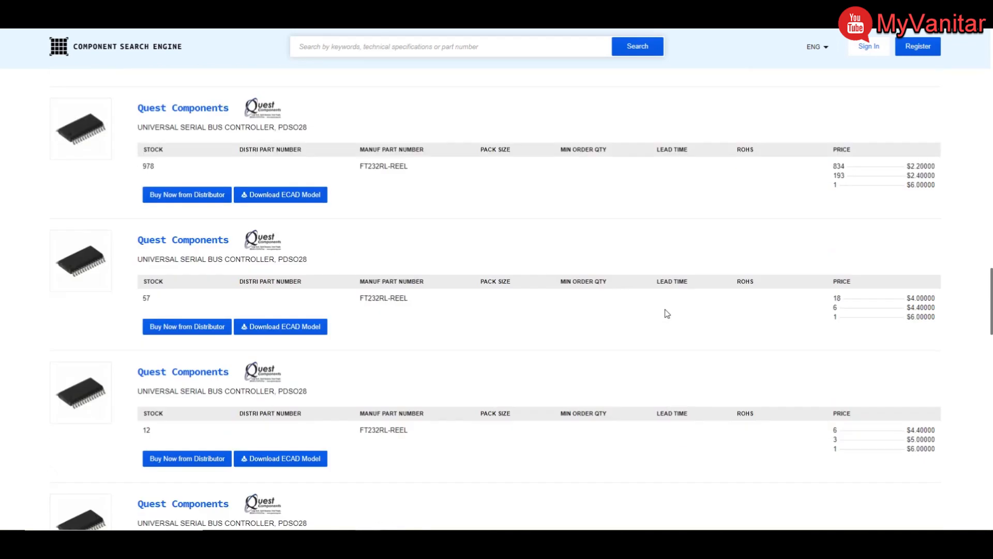
pyautogui.scroll(-3)
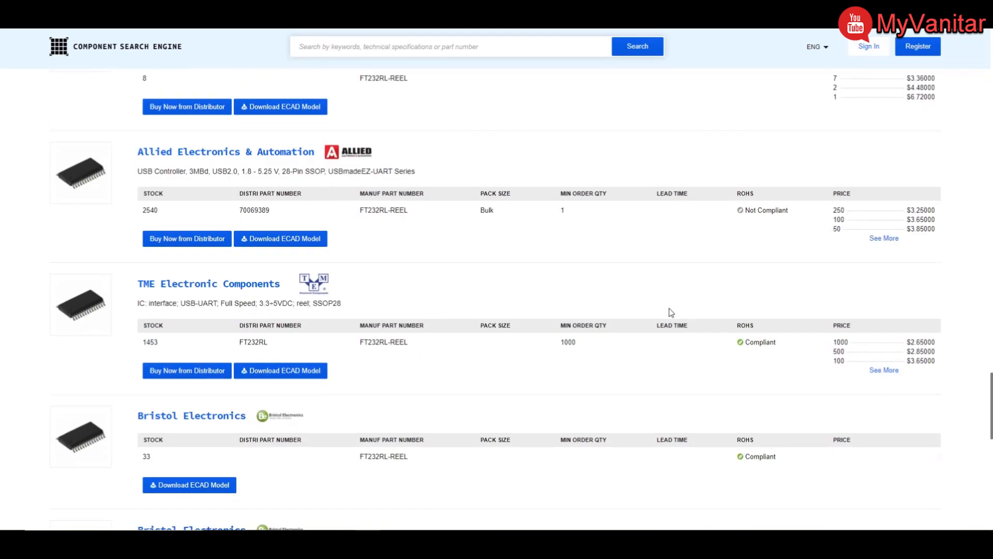
pyautogui.scroll(-3)
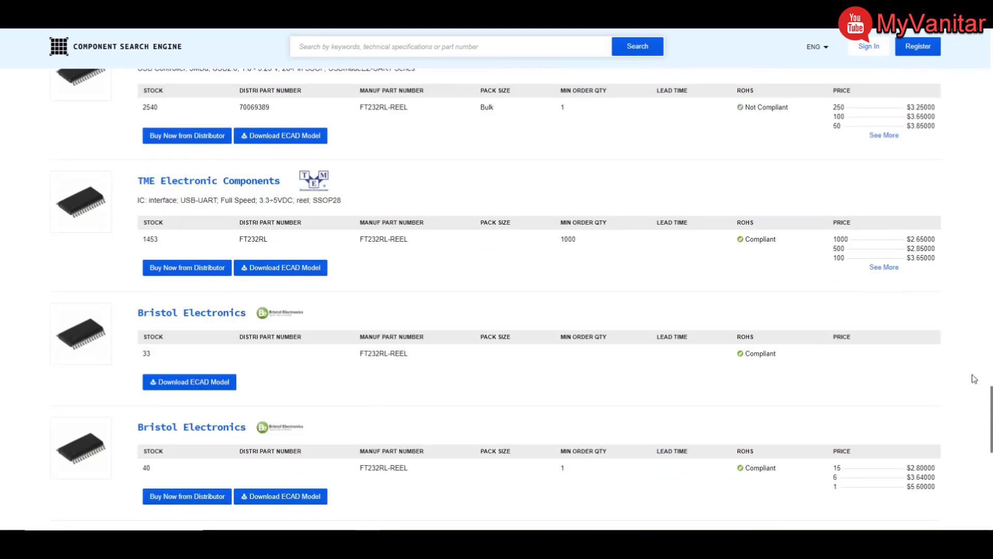
pyautogui.scroll(-3)
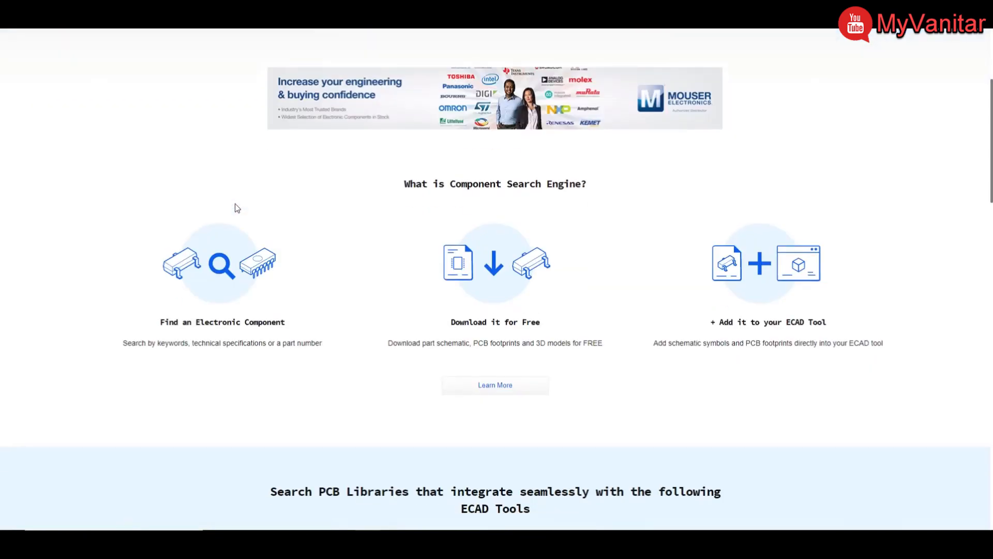
# Step: Scroll to the 'What is Component Search Engine?' overview and its supported ECAD tools list
pyautogui.scroll(-3)
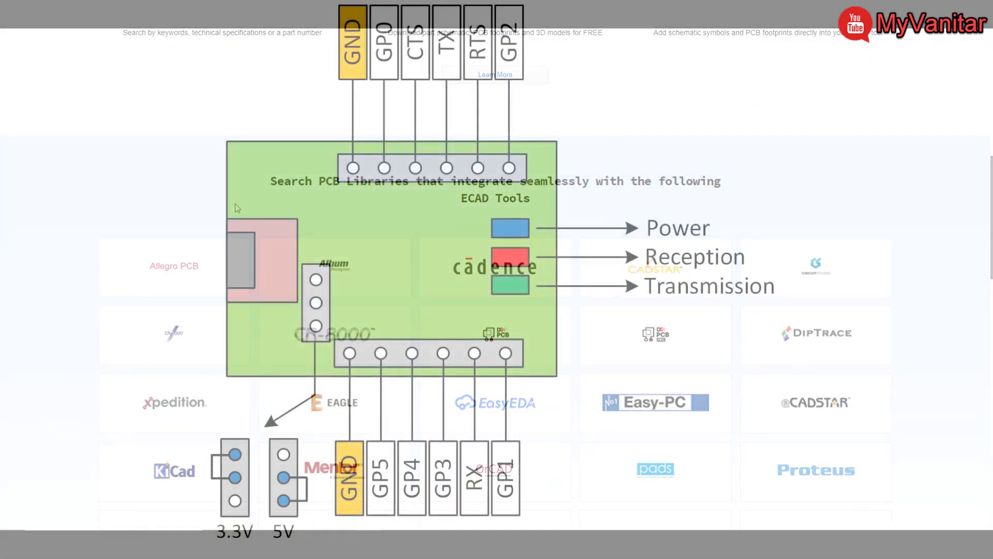